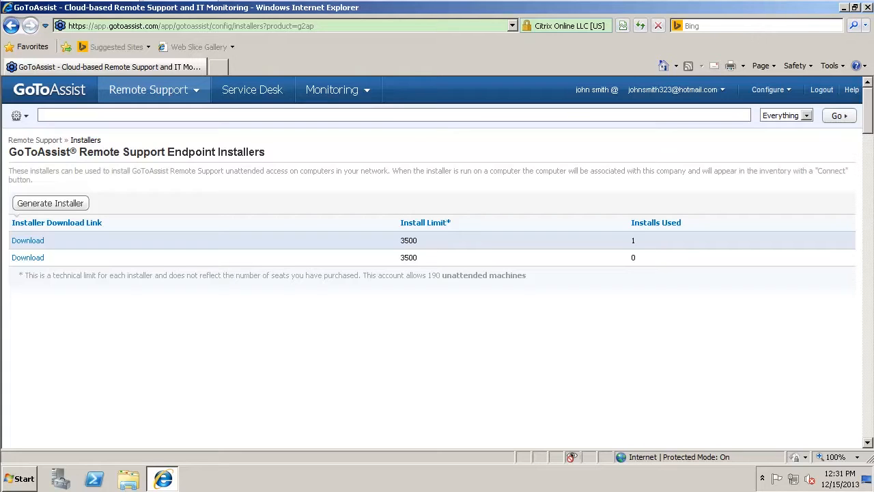
mouse_move(158, 90)
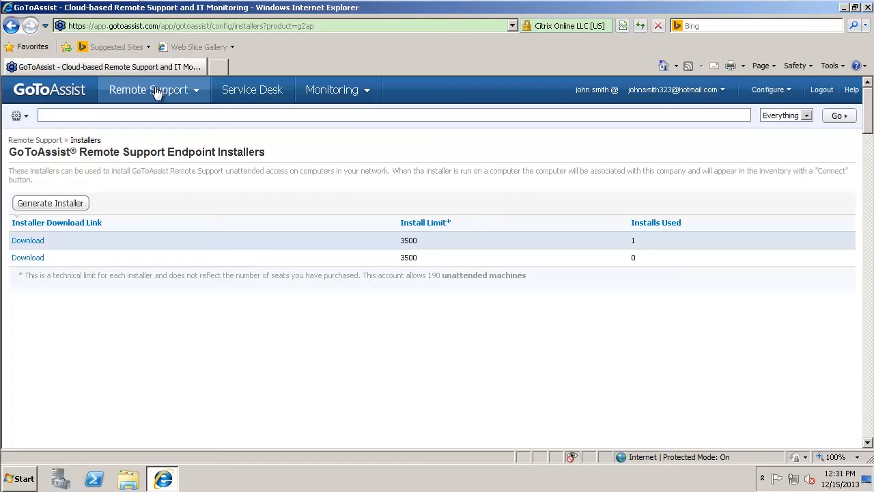
Go to the Remote Support inventory listing the two enabled devices.
left_click(147, 91)
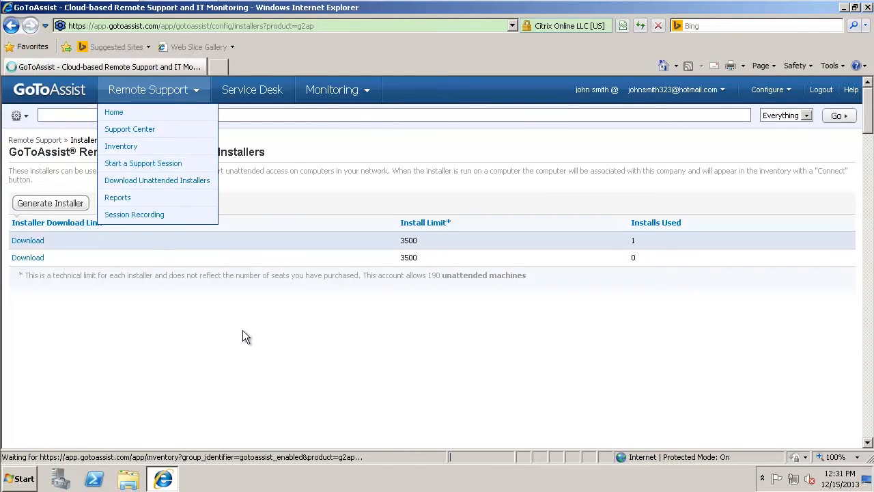
left_click(120, 146)
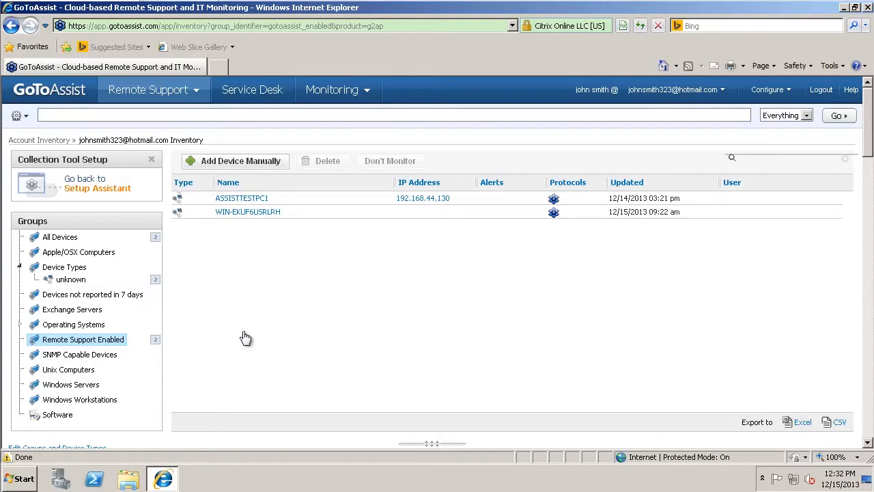
mouse_move(314, 218)
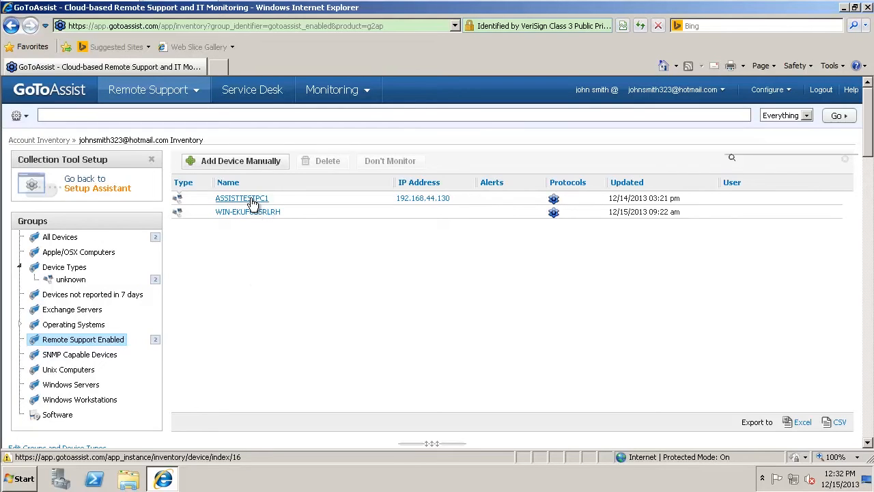
mouse_move(247, 211)
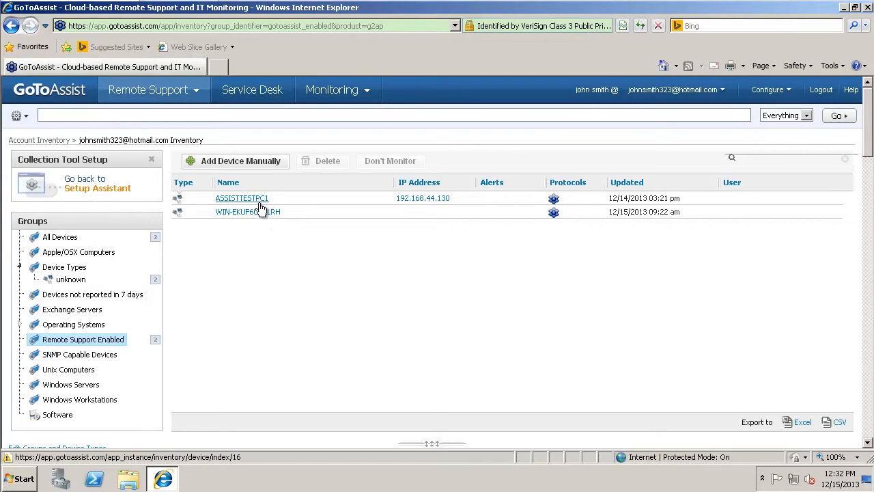
Open ASSISTTESTPC1's device details and start connecting to it.
left_click(242, 198)
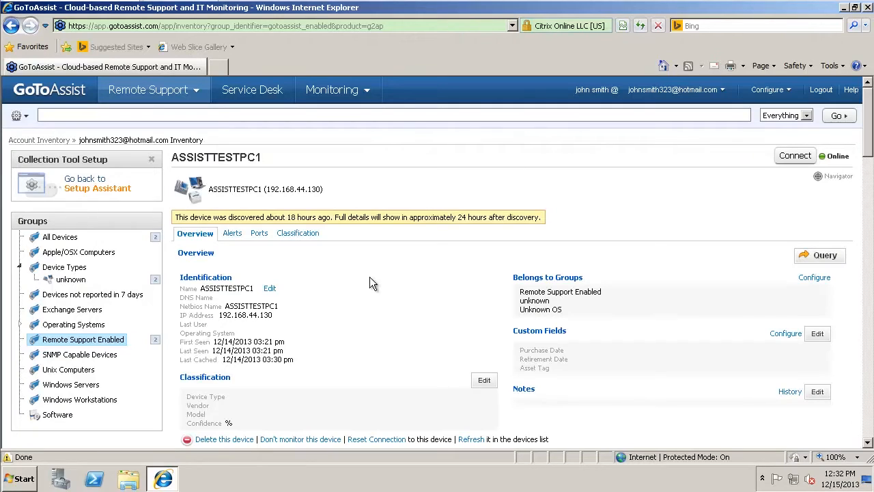
mouse_move(835, 166)
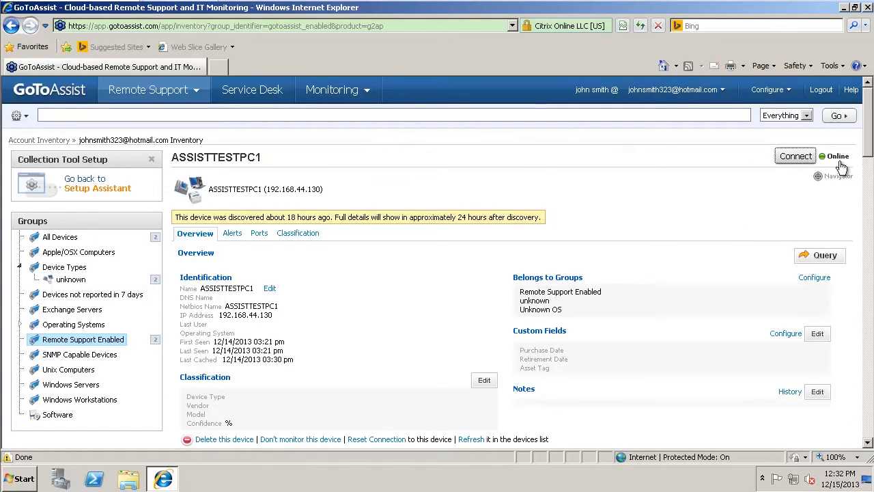
mouse_move(272, 338)
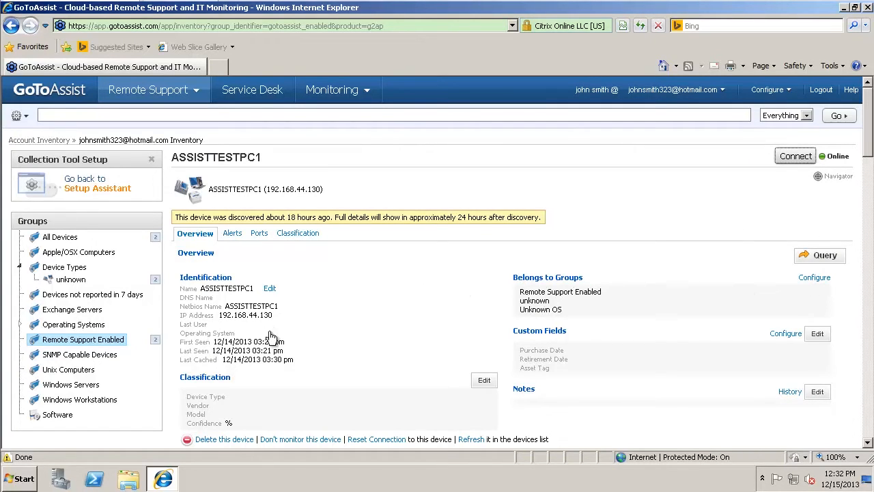
left_click(795, 155)
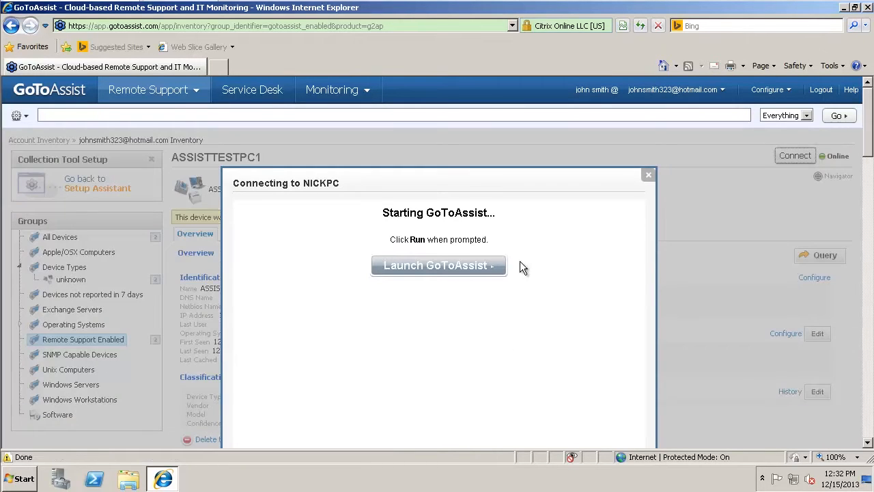
Launch the unattended session, explore the toolbar, and choose Restart Later on the remote restart prompt.
left_click(439, 264)
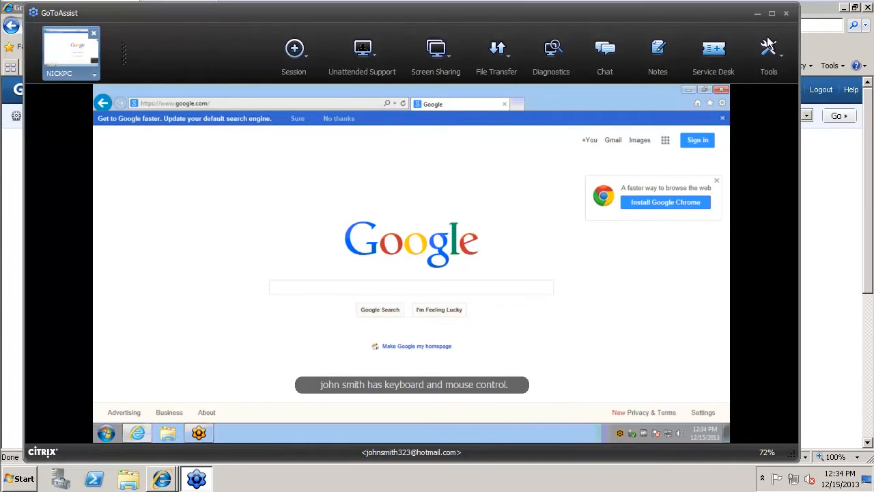
mouse_move(93, 58)
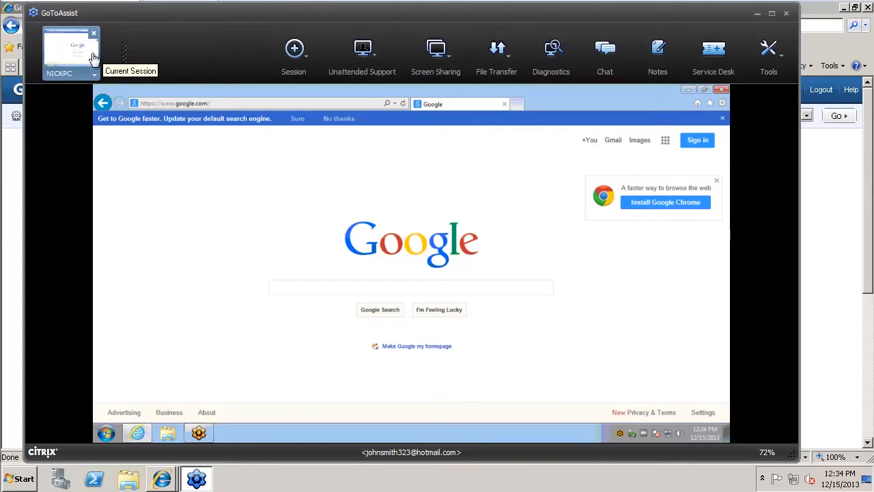
mouse_move(107, 58)
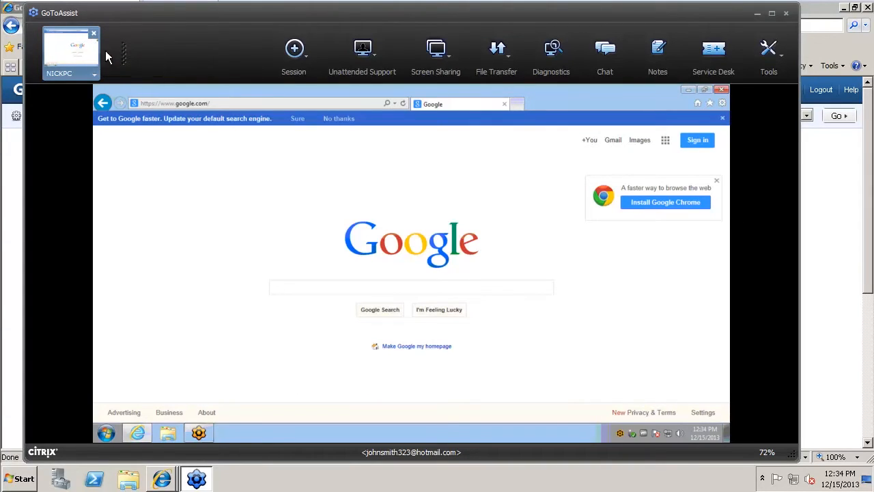
mouse_move(126, 52)
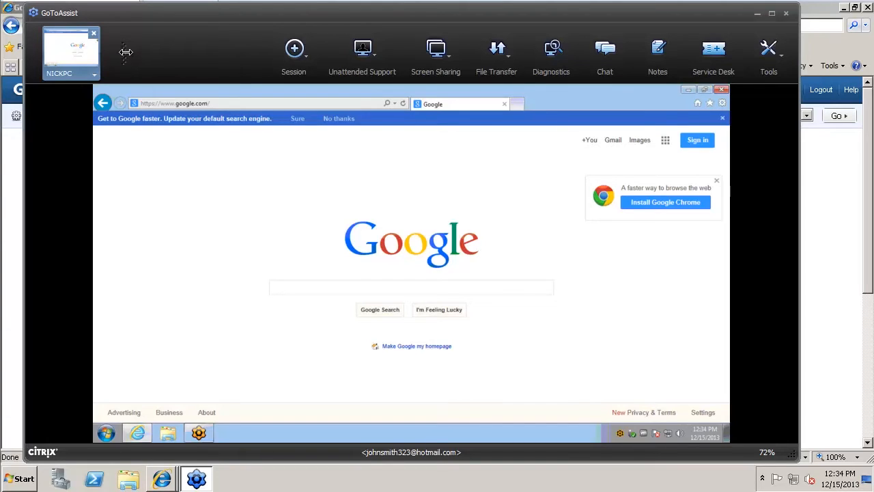
mouse_move(128, 57)
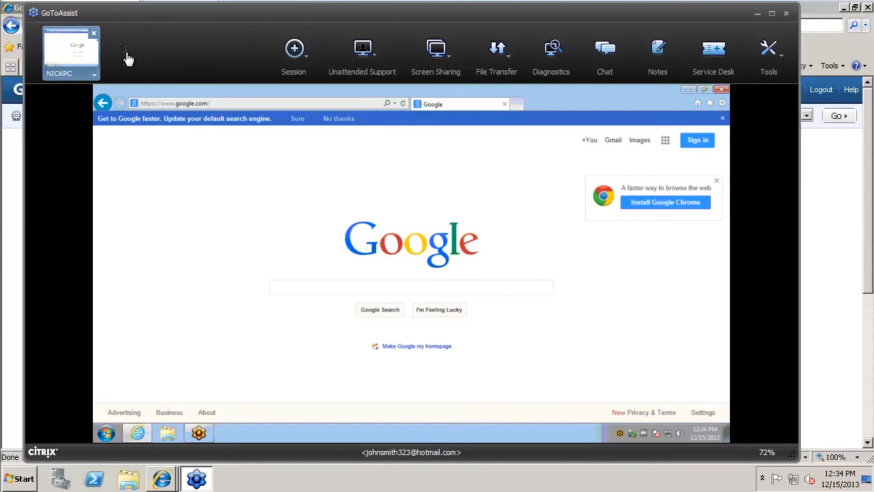
mouse_move(286, 52)
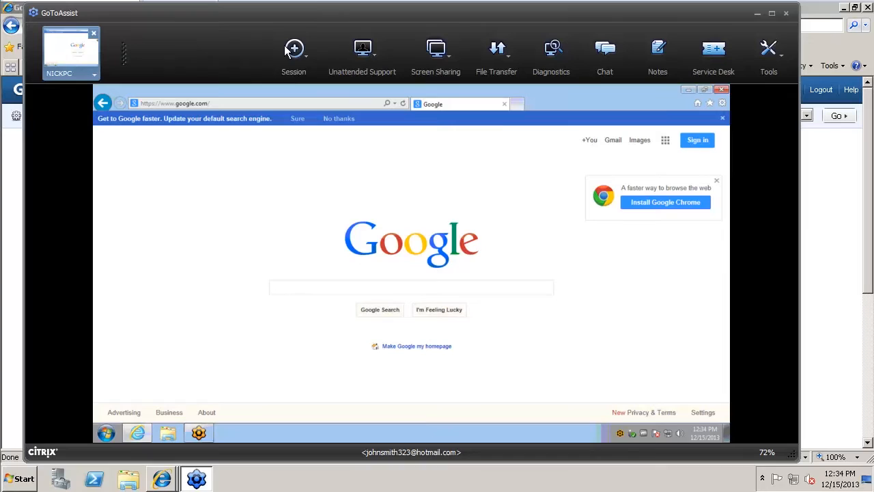
left_click(293, 54)
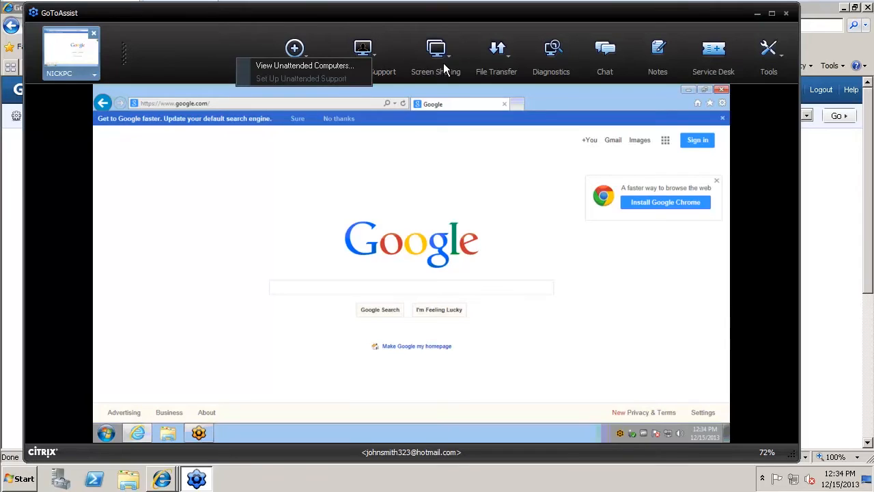
mouse_move(478, 52)
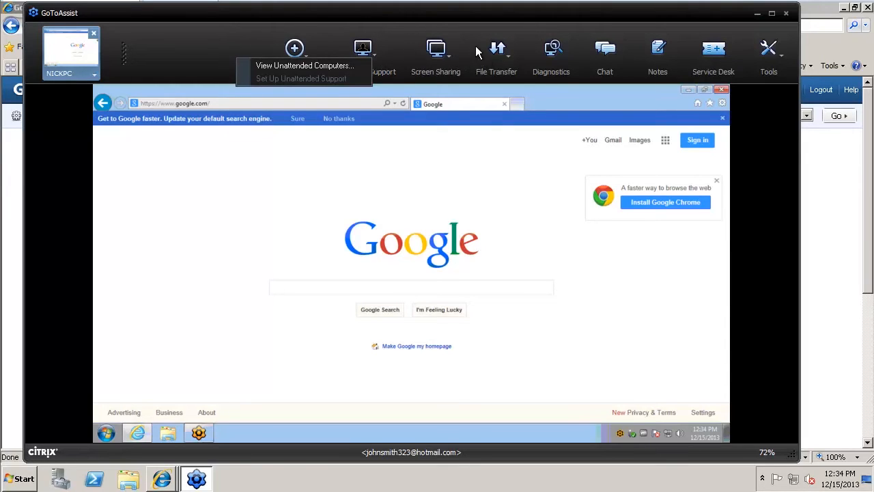
mouse_move(608, 32)
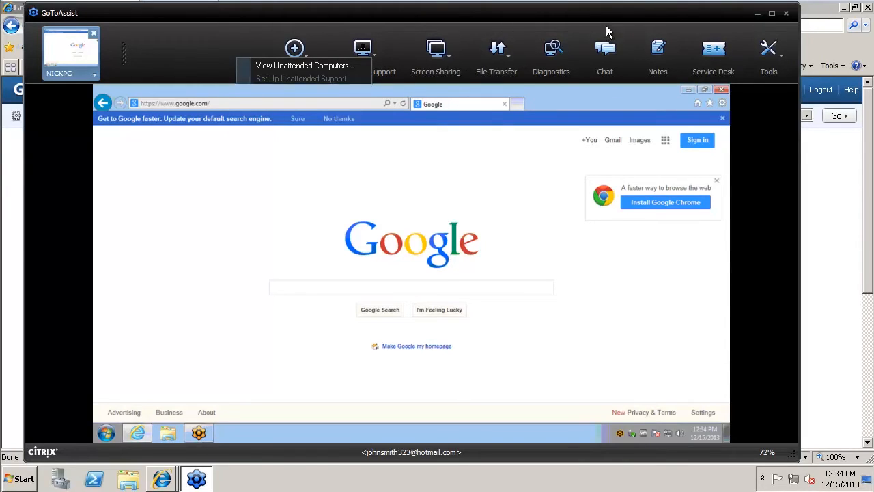
mouse_move(713, 52)
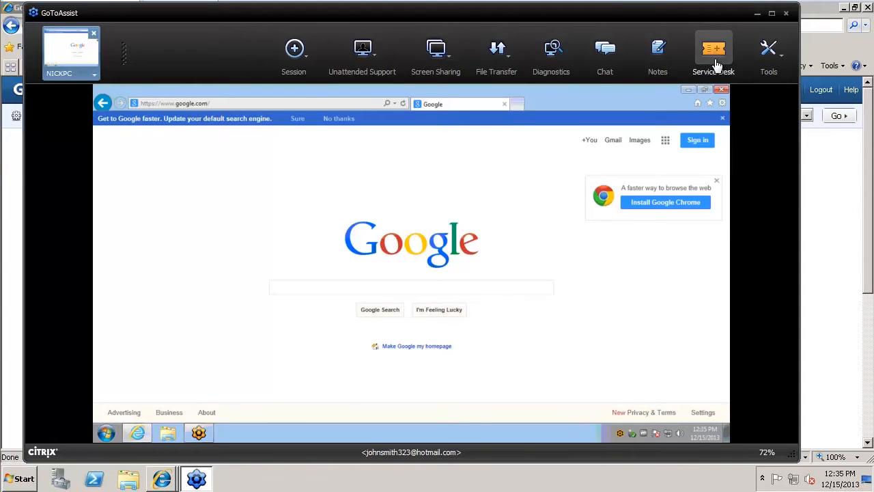
mouse_move(423, 344)
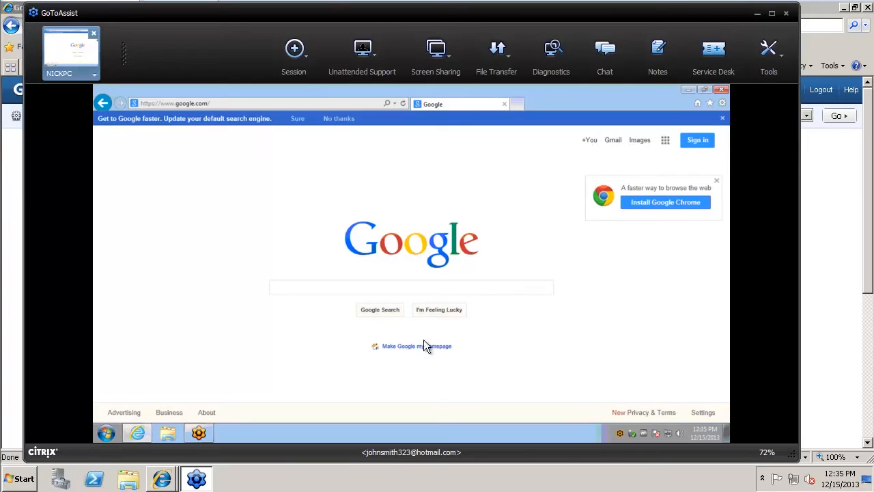
left_click(410, 286)
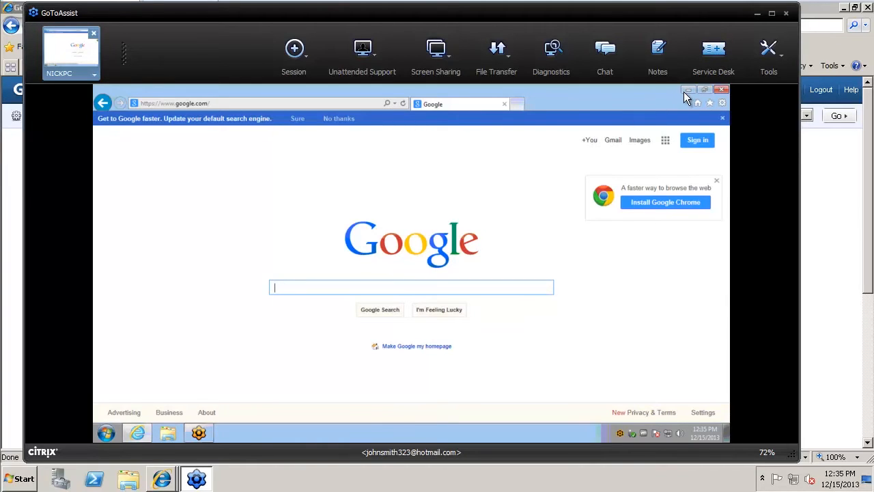
mouse_move(189, 440)
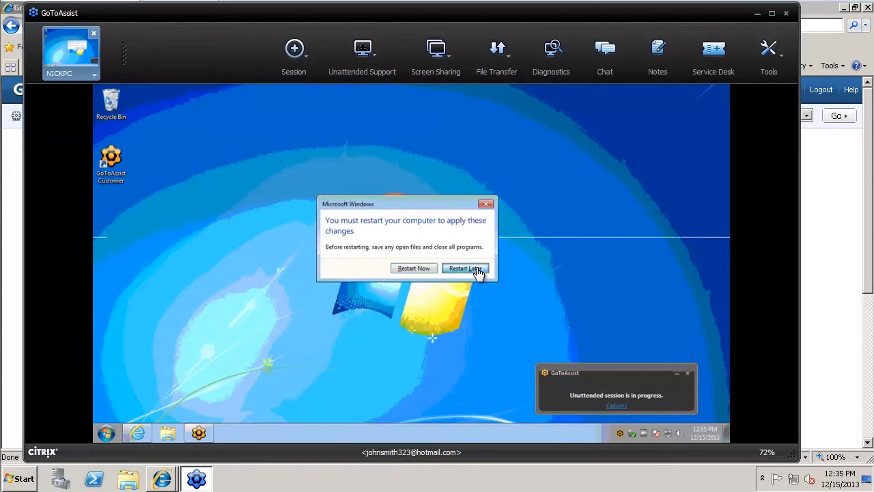
left_click(465, 268)
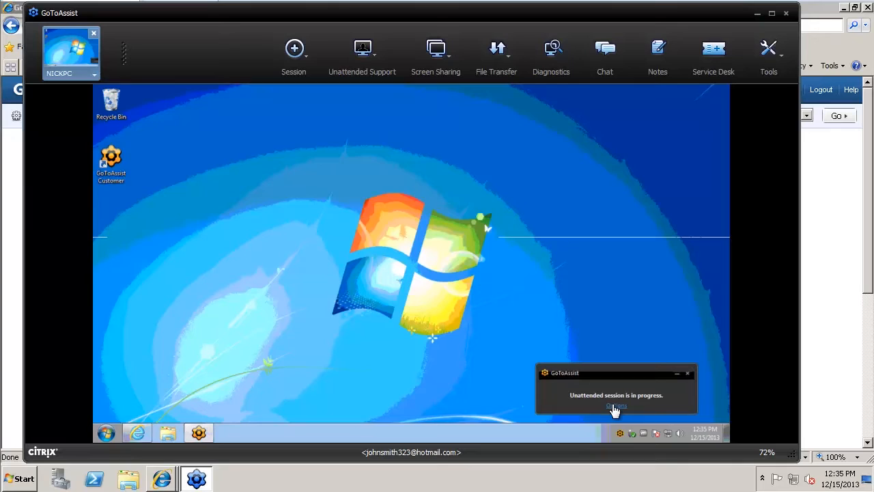
mouse_move(688, 374)
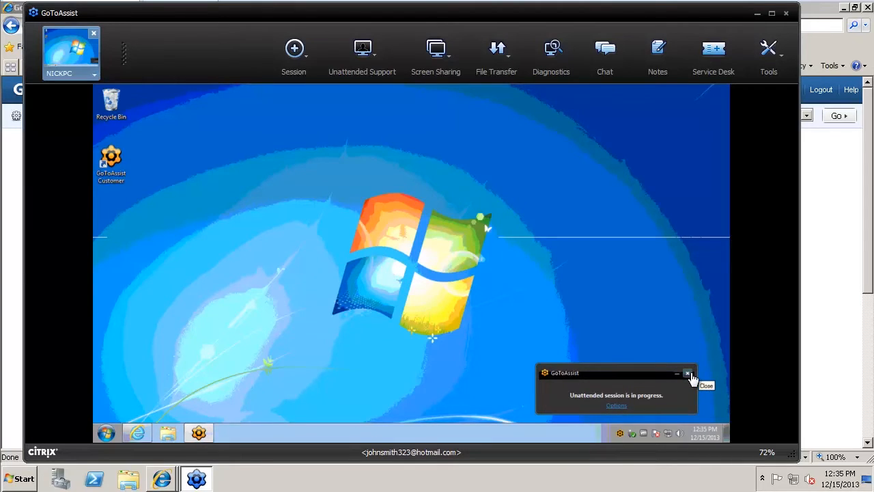
mouse_move(678, 374)
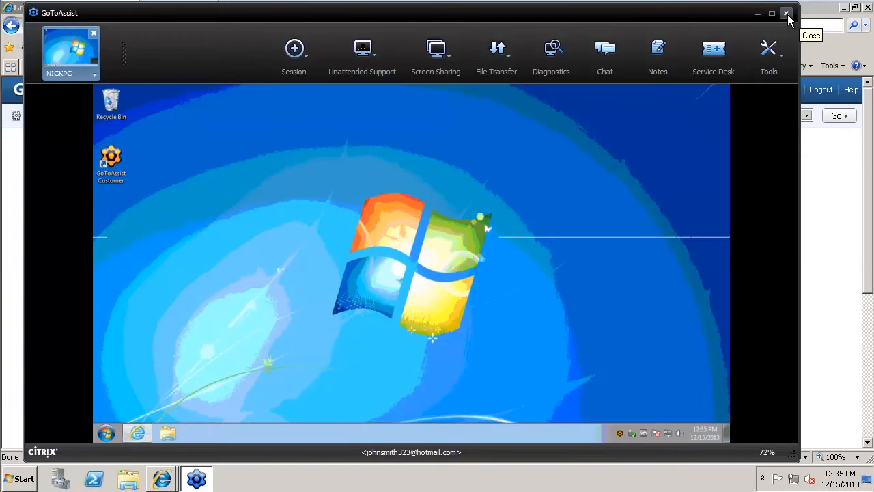
End screen sharing and confirm closing all sessions to return to the web console.
left_click(435, 55)
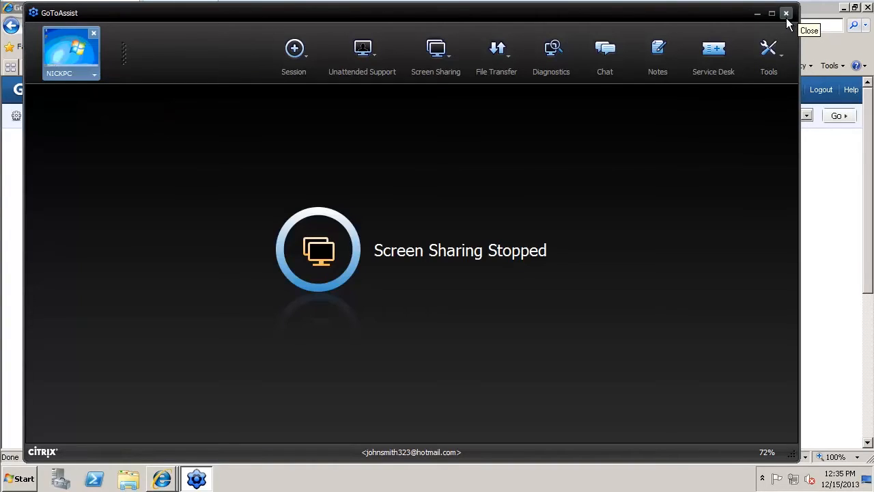
left_click(786, 14)
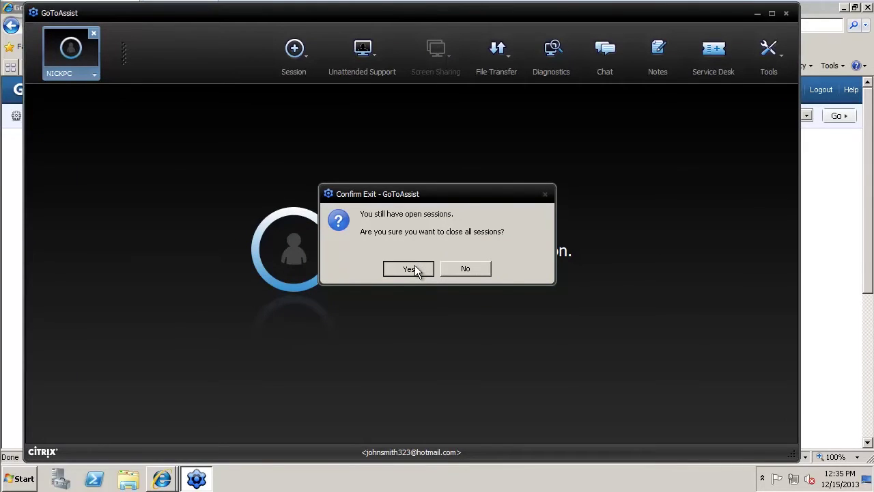
left_click(409, 268)
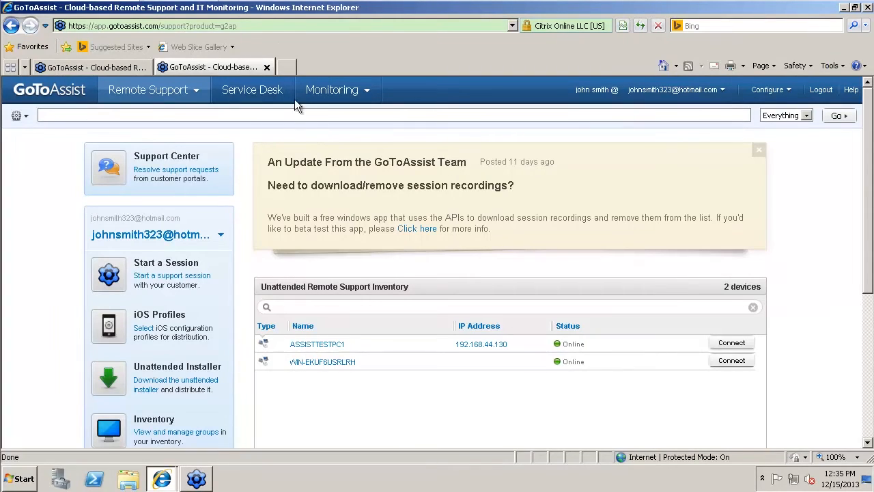
Submit Service Desk setup keeping account TestDemo1 and portal ServiceDeskTest1, reaching the Incidents Dashboard.
left_click(251, 91)
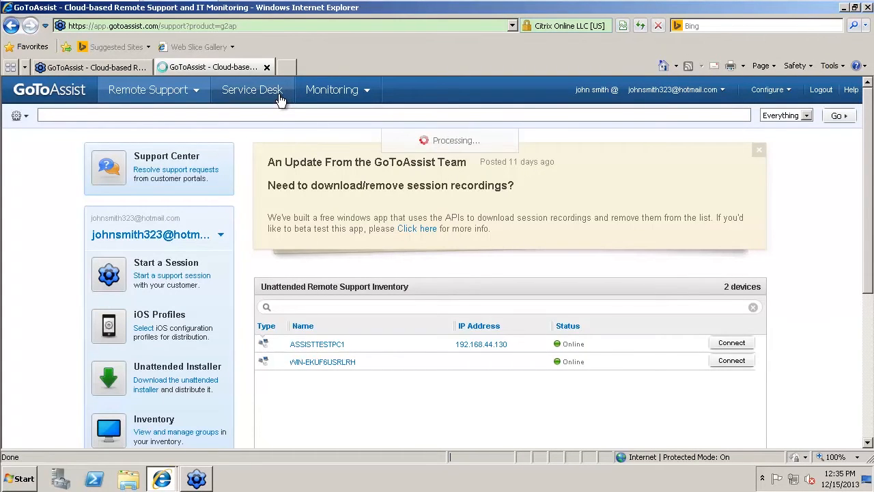
left_click(251, 90)
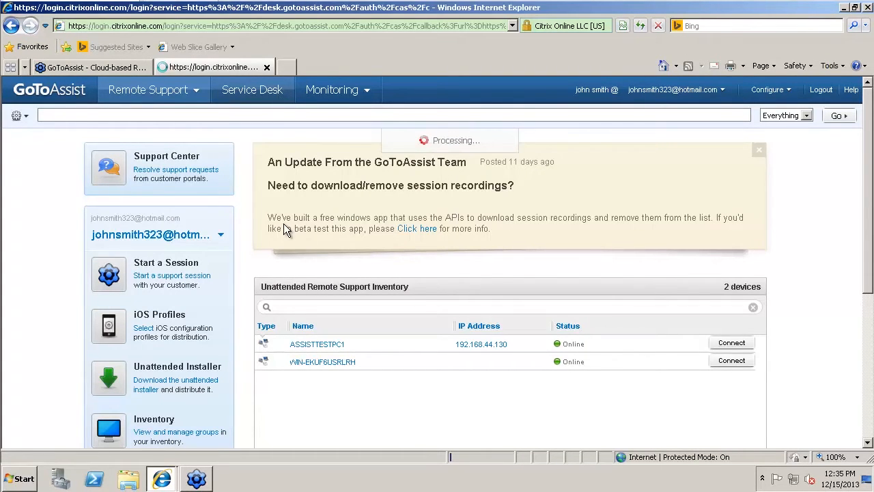
left_click(252, 90)
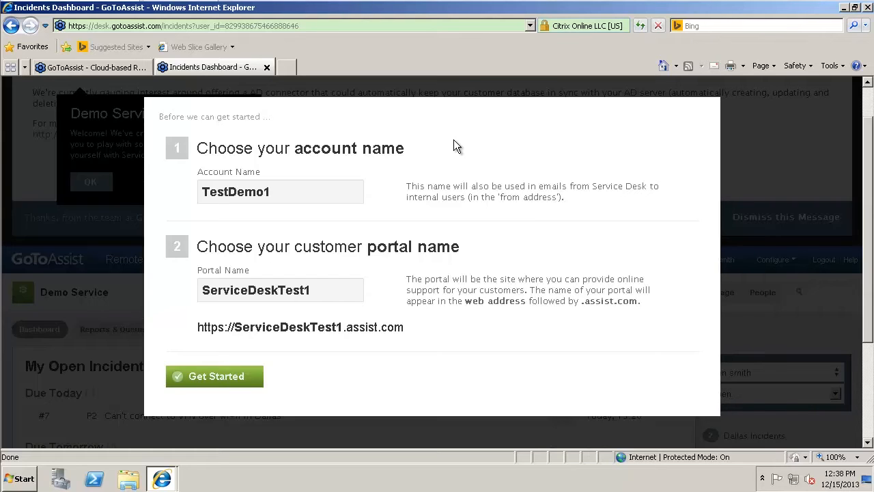
mouse_move(451, 150)
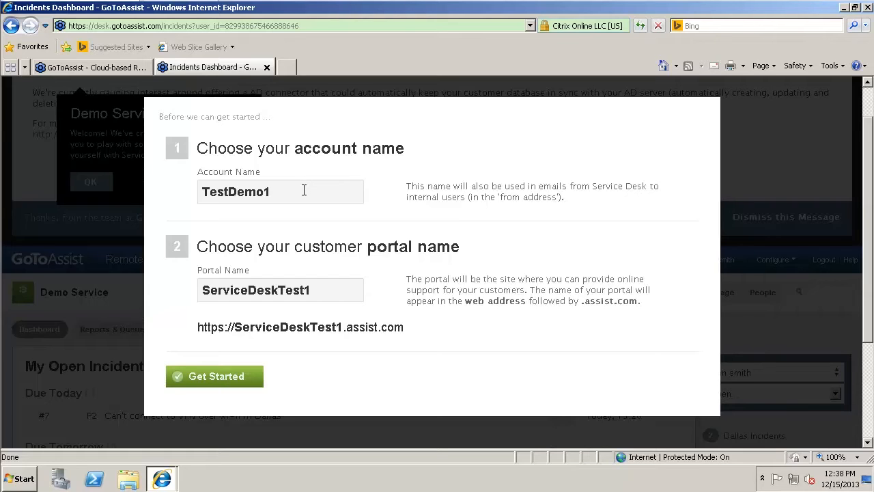
mouse_move(307, 259)
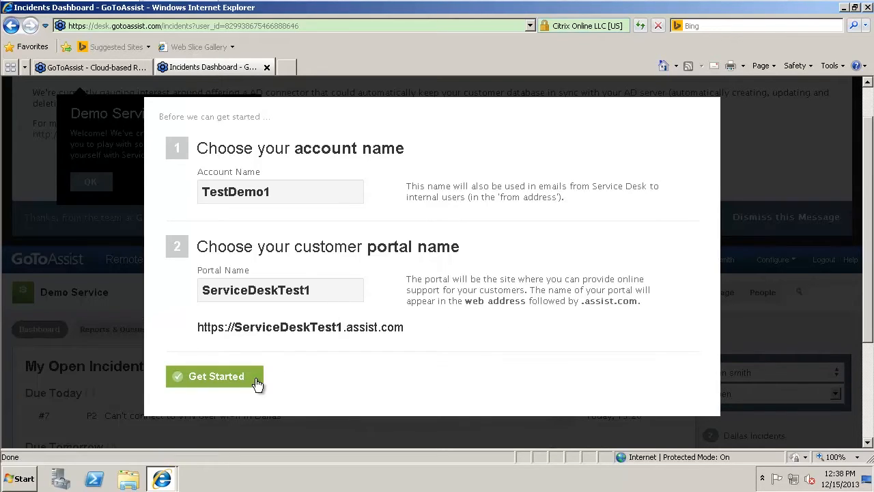
mouse_move(339, 380)
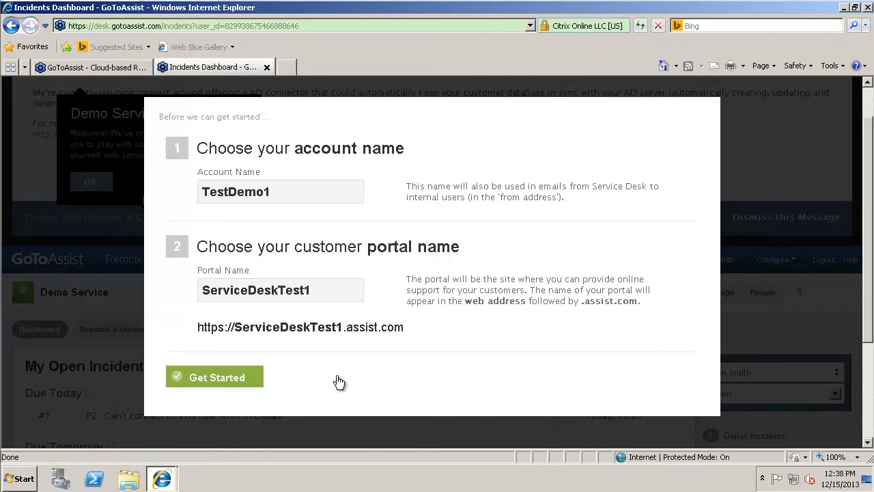
left_click(215, 376)
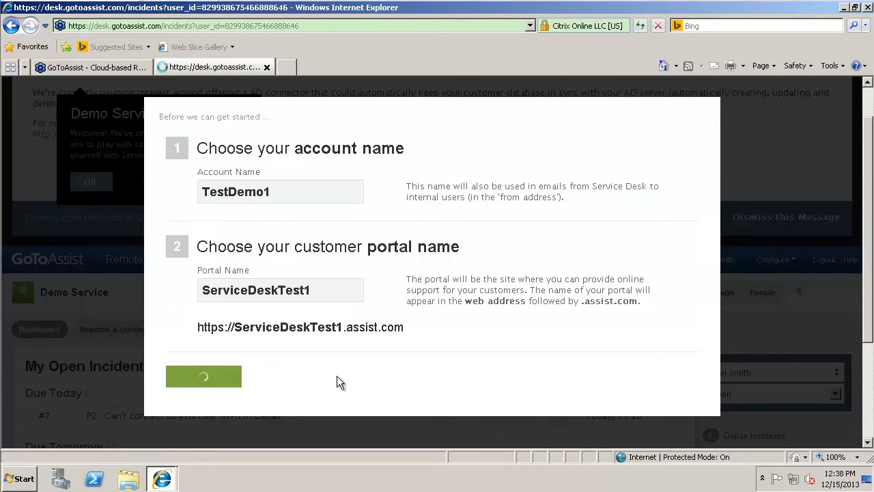
left_click(203, 377)
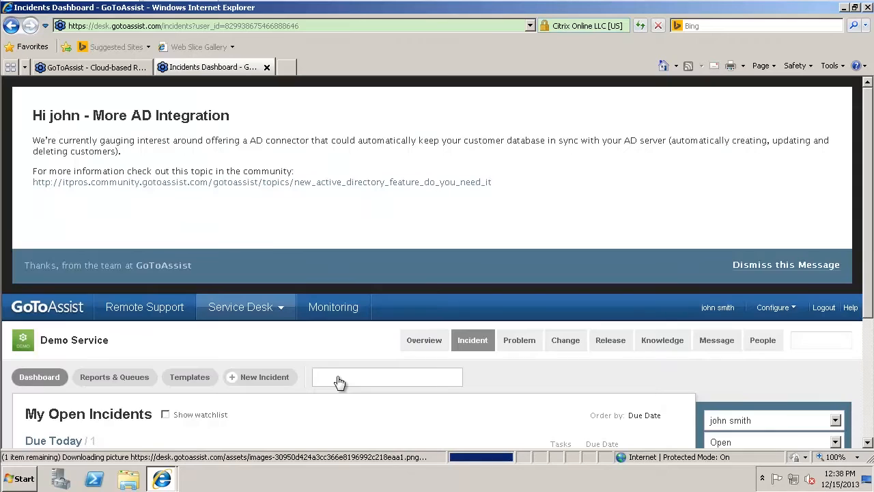
Create a new problem and begin entering the title 'Cant turn on PC'.
left_click(762, 340)
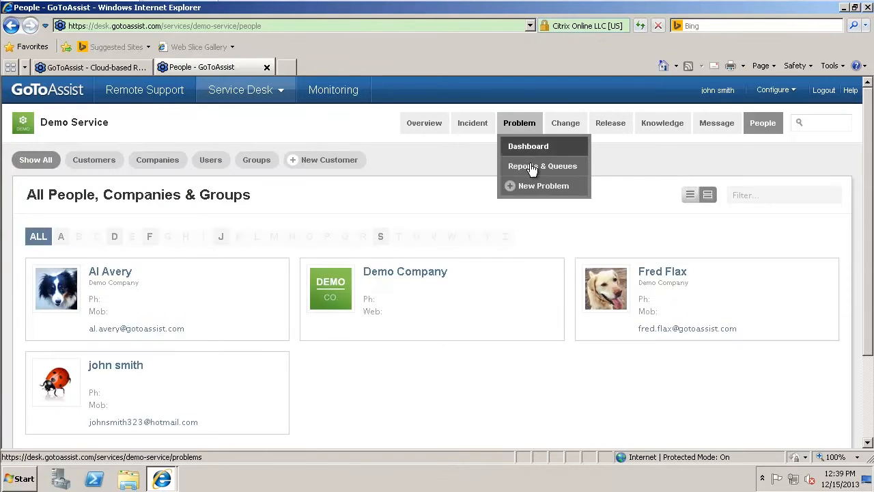
left_click(544, 166)
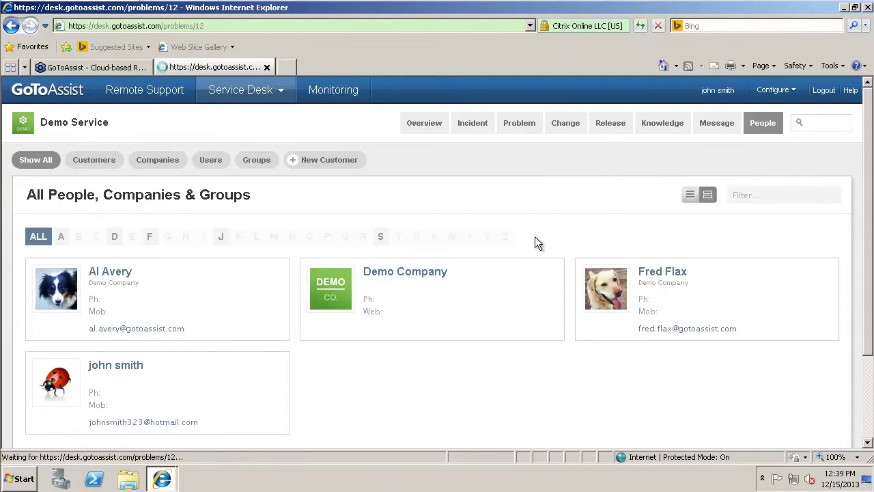
left_click(519, 123)
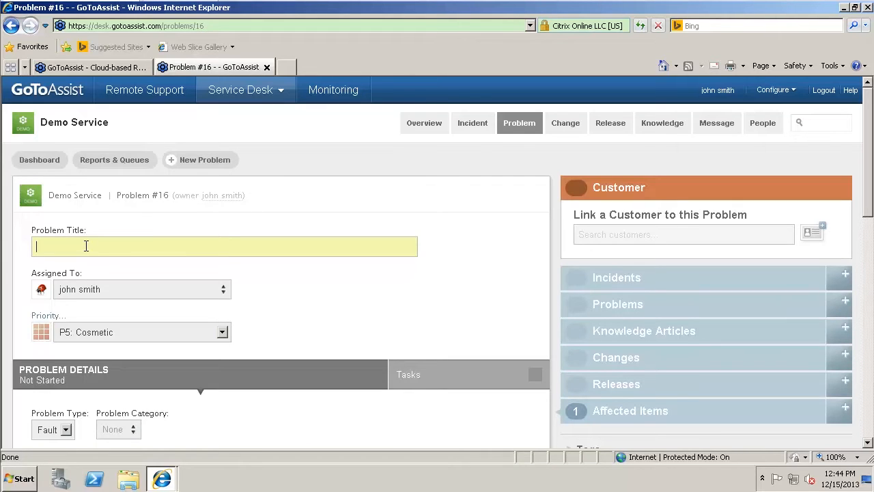
type("Cant turn on PC")
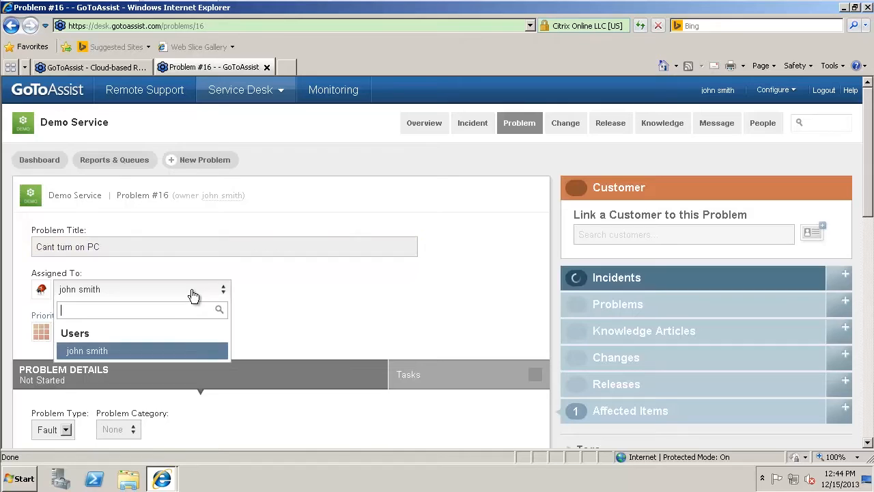
mouse_move(214, 350)
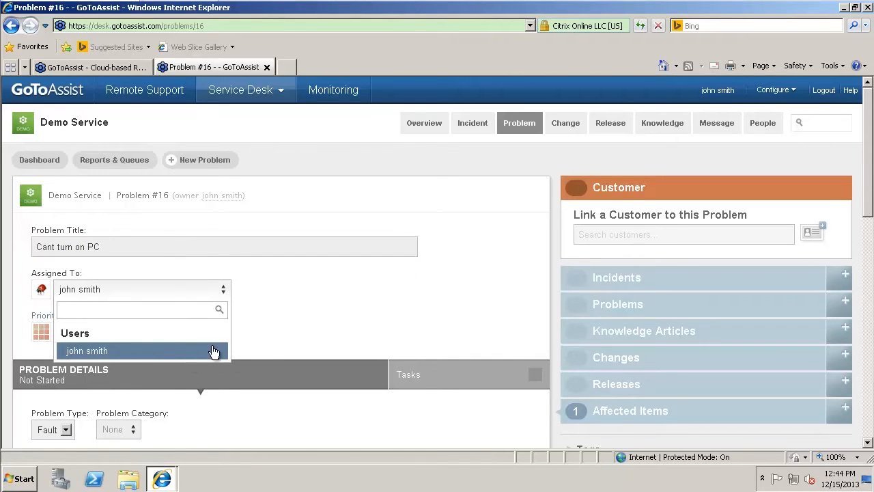
mouse_move(658, 243)
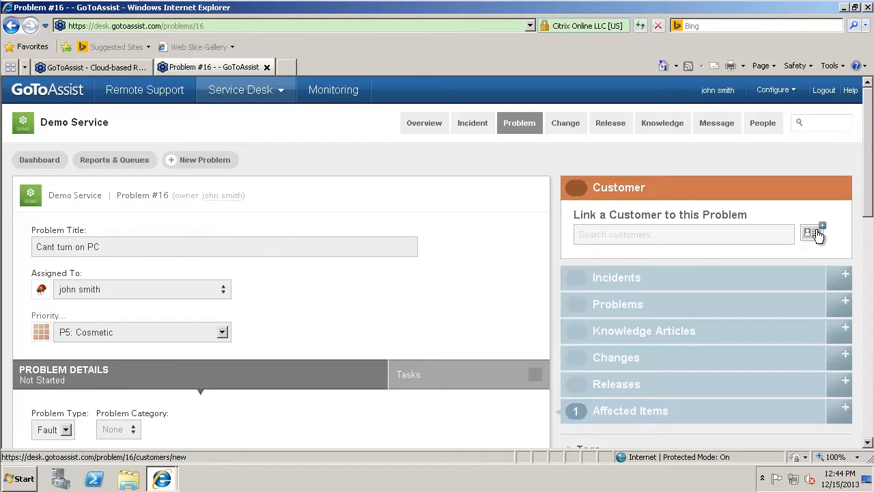
left_click(811, 232)
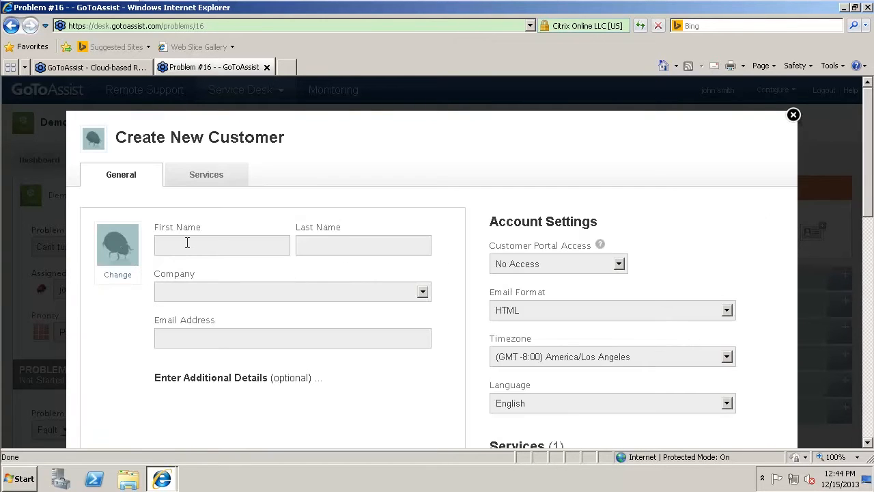
type("Dyson")
type("V")
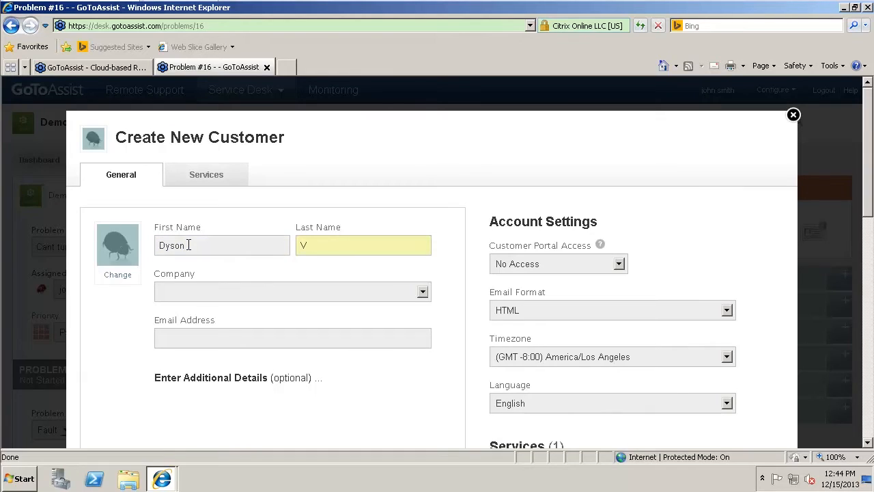
type("ergil")
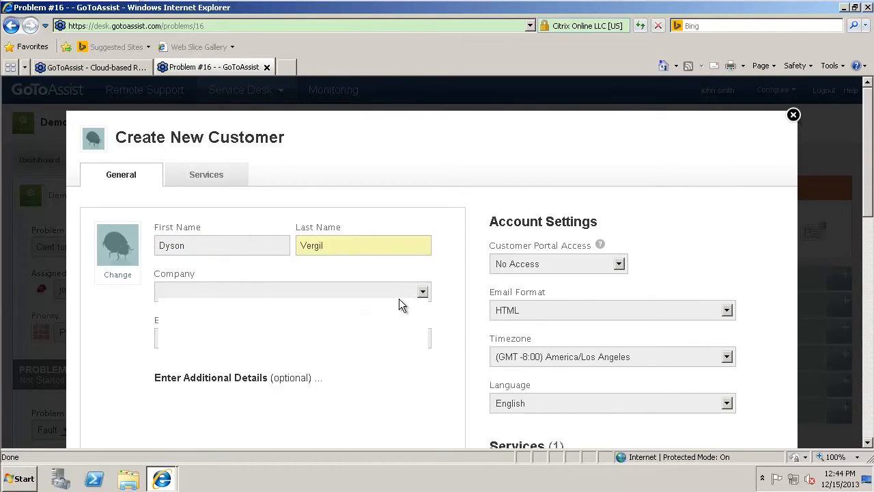
mouse_move(317, 317)
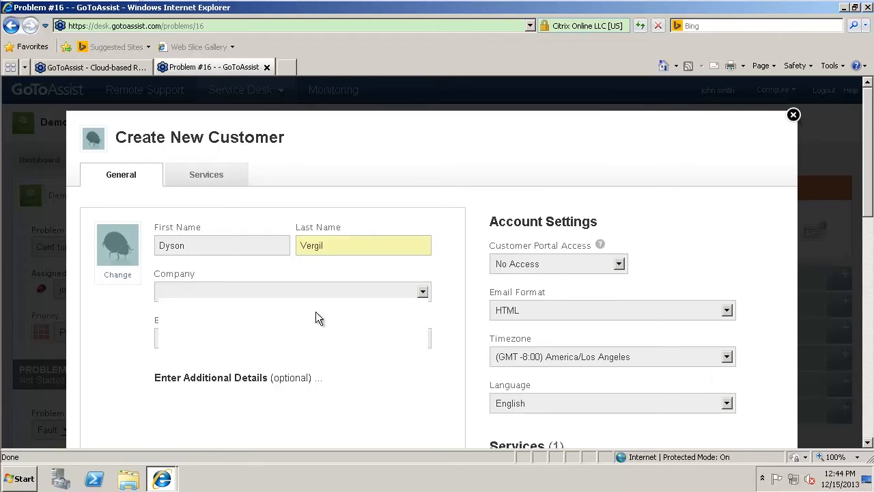
left_click(422, 291)
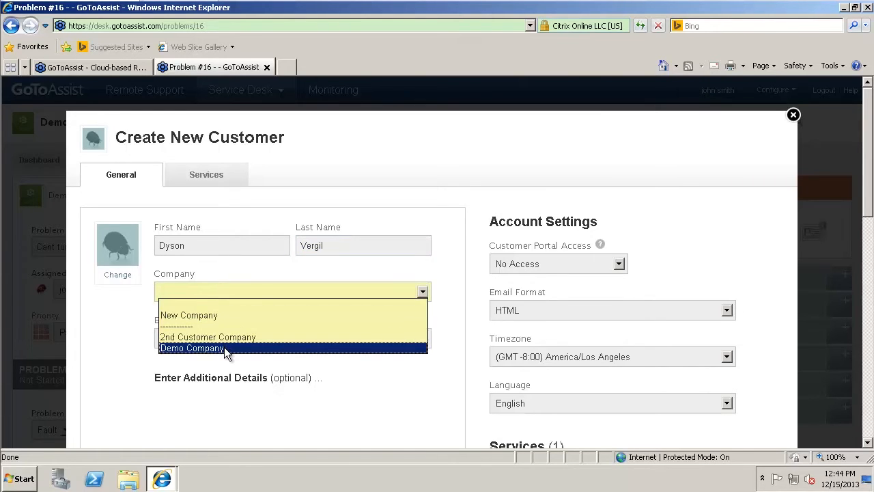
left_click(191, 348)
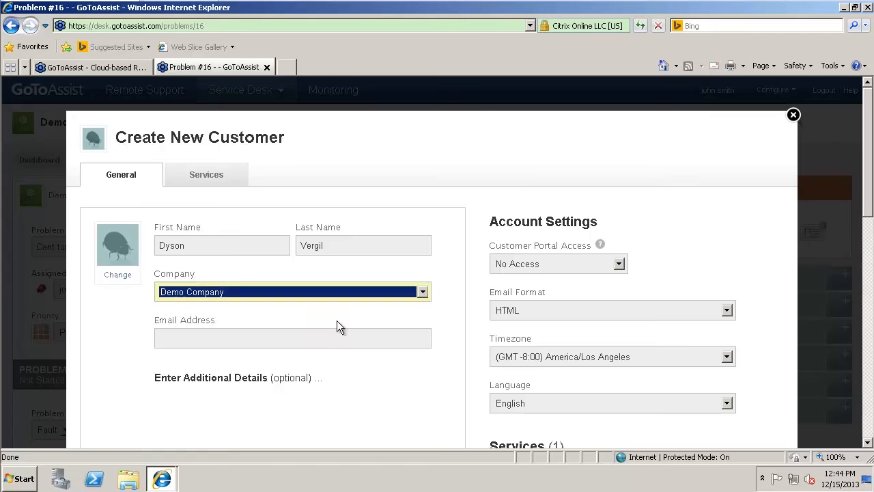
mouse_move(753, 241)
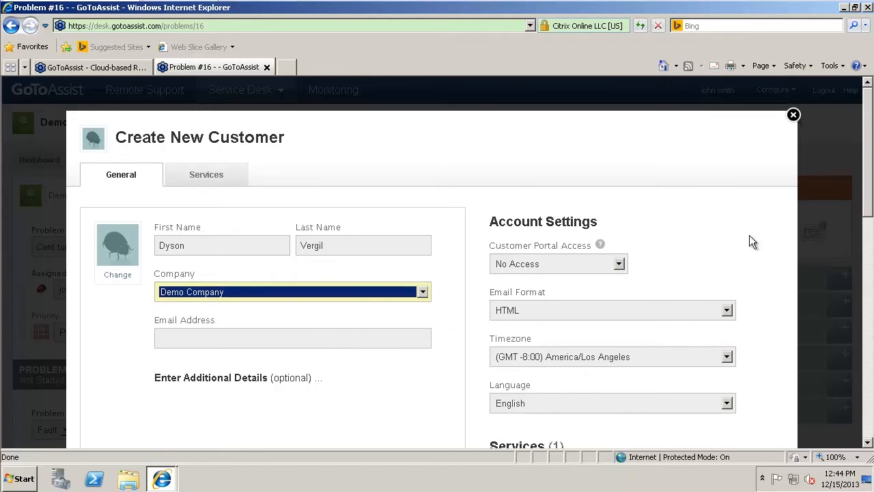
scroll("down", 3)
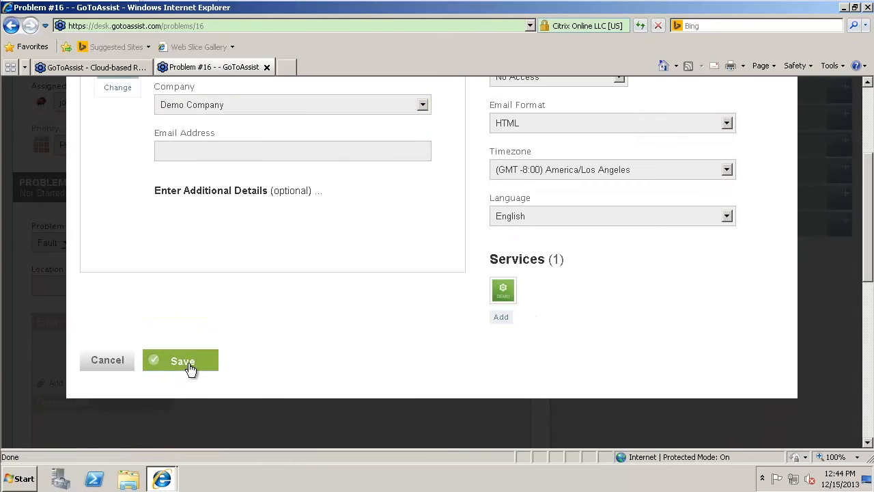
mouse_move(408, 312)
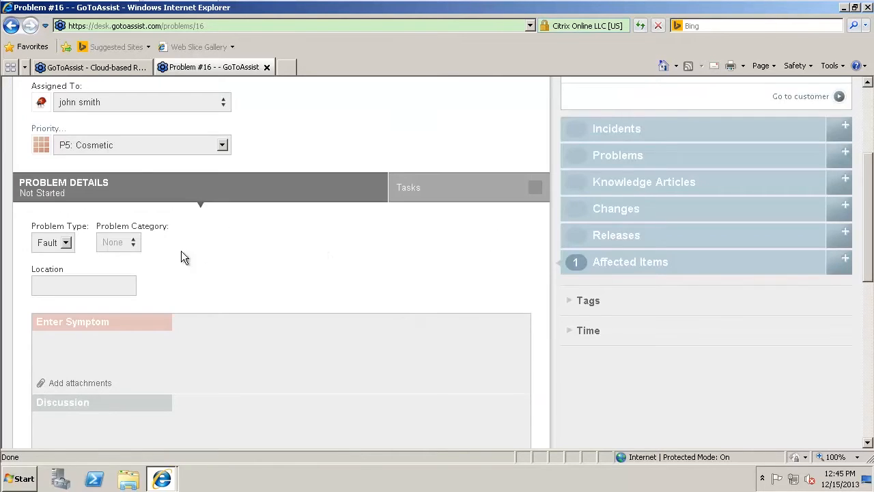
Set problem #16's priority to P3: Important and save it.
left_click(221, 144)
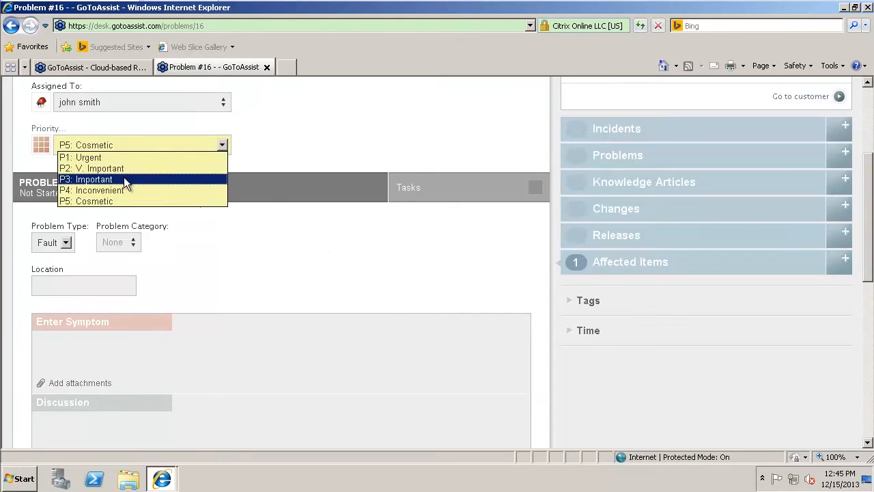
mouse_move(65, 255)
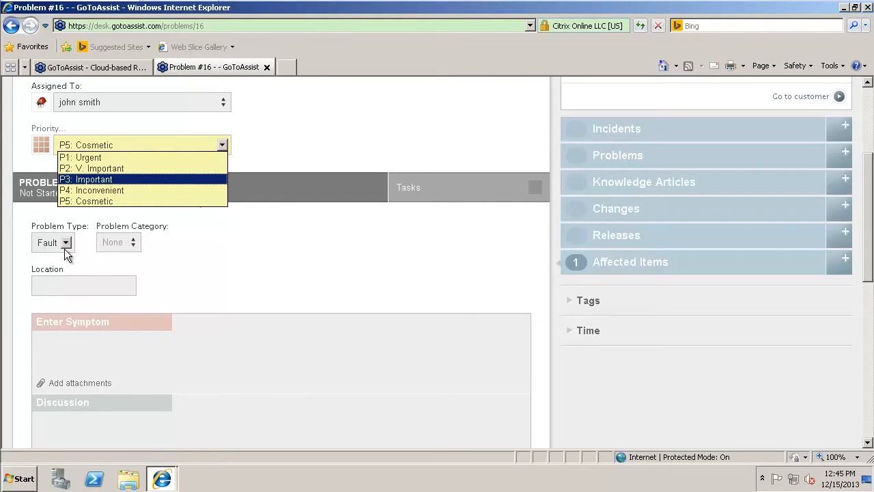
mouse_move(183, 353)
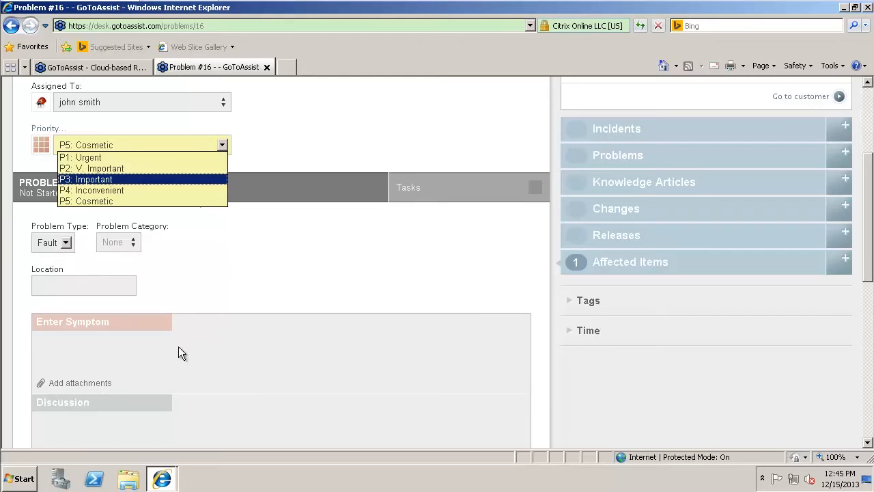
mouse_move(868, 418)
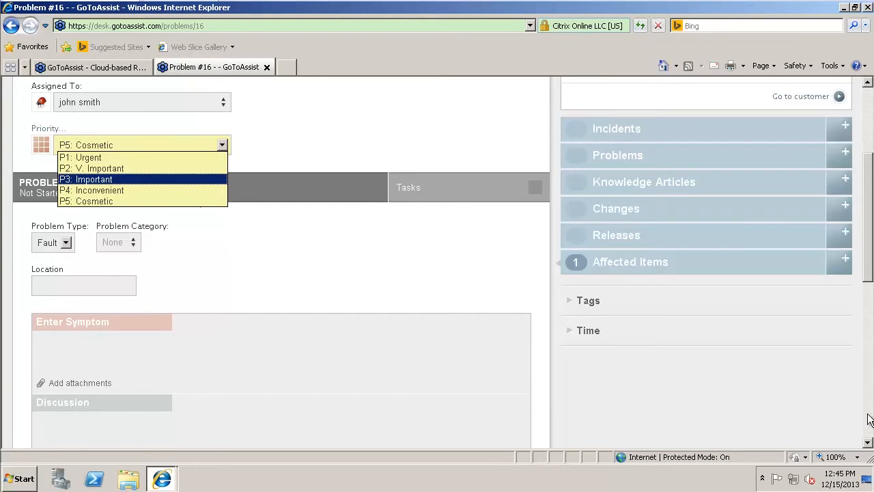
scroll("down", 3)
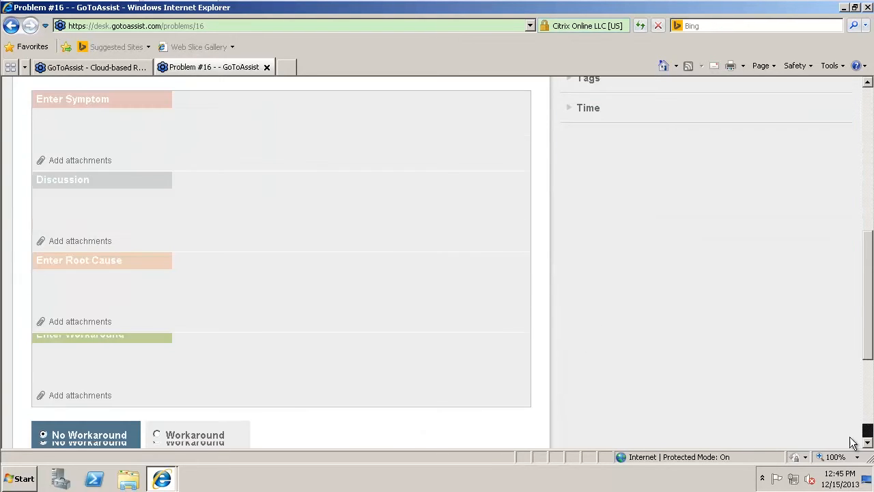
scroll("down", 3)
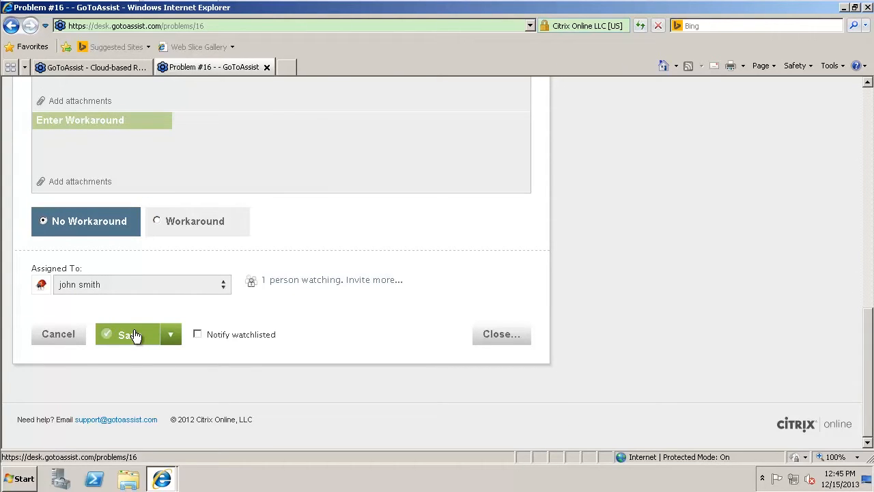
left_click(126, 333)
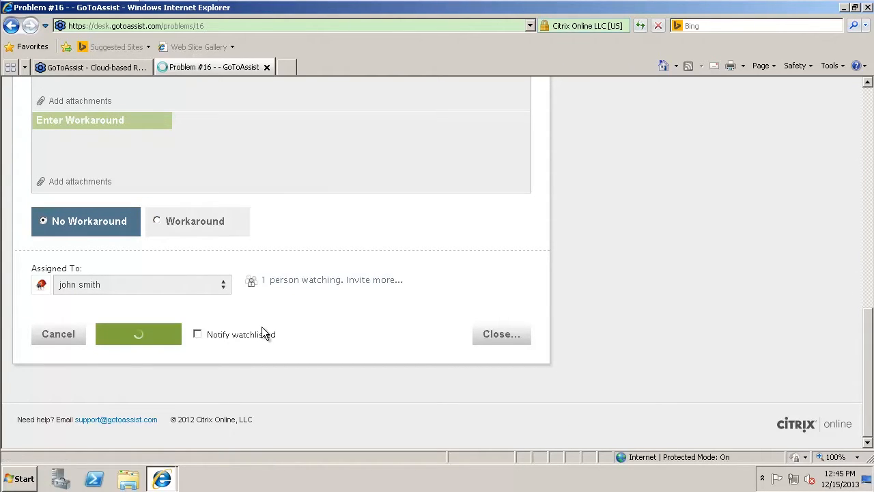
left_click(138, 334)
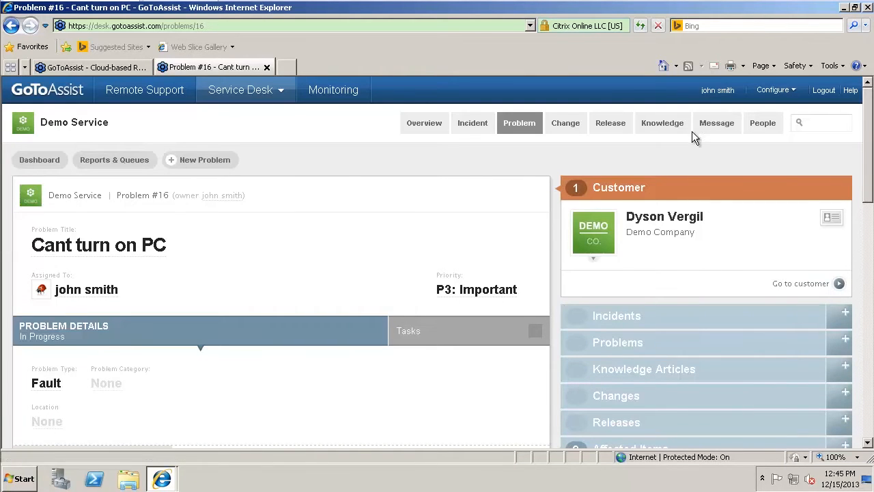
mouse_move(784, 148)
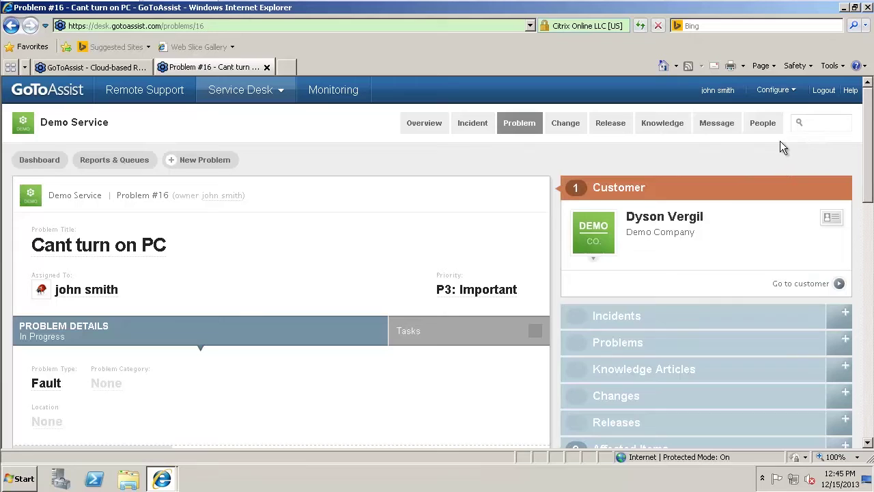
mouse_move(614, 109)
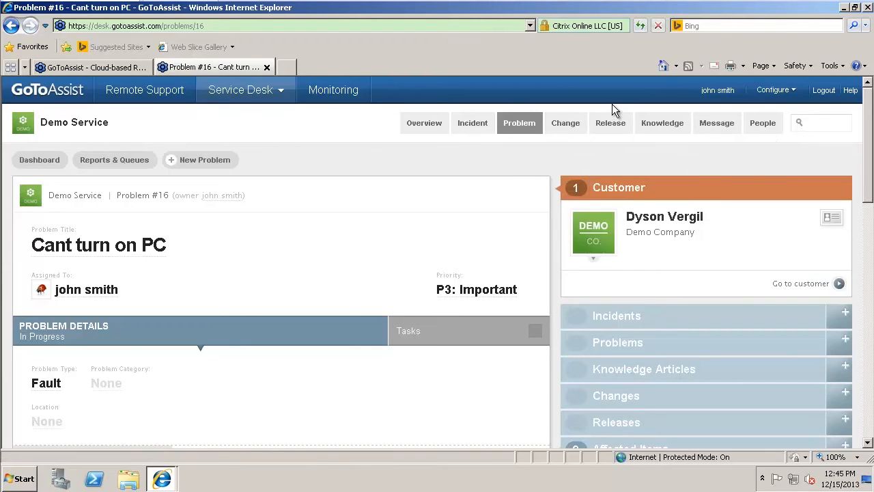
mouse_move(699, 126)
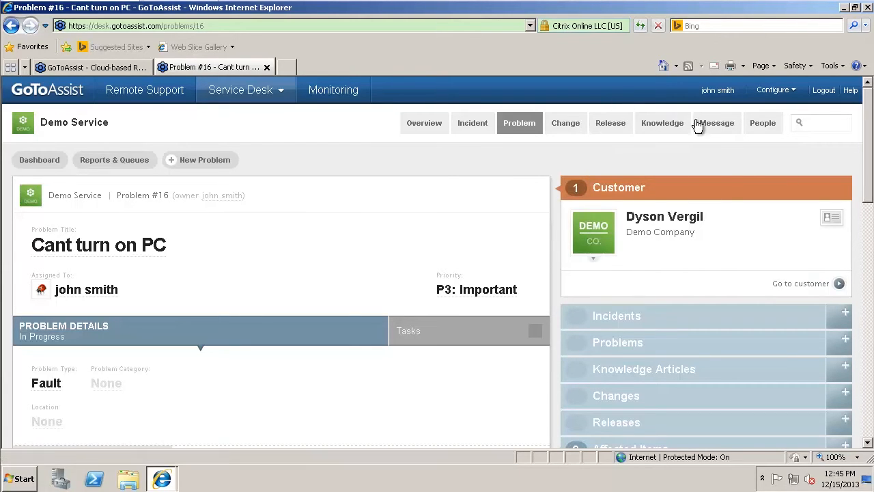
Open Knowledge Article #11 'Troubleshooting Dallas Office Wireless' and review its linked items.
left_click(661, 122)
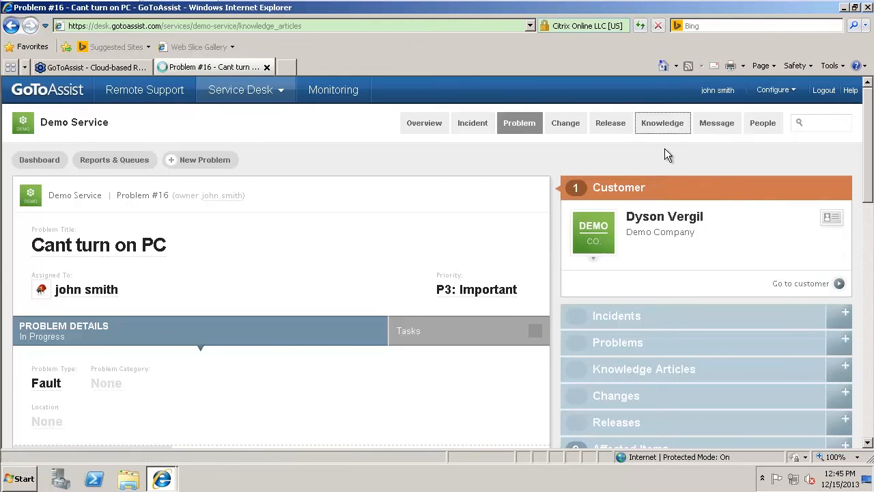
left_click(660, 123)
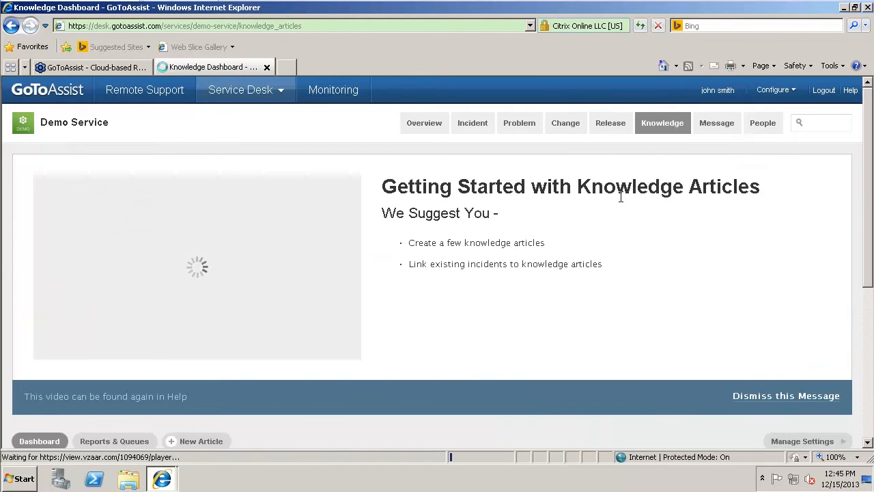
scroll("down", 3)
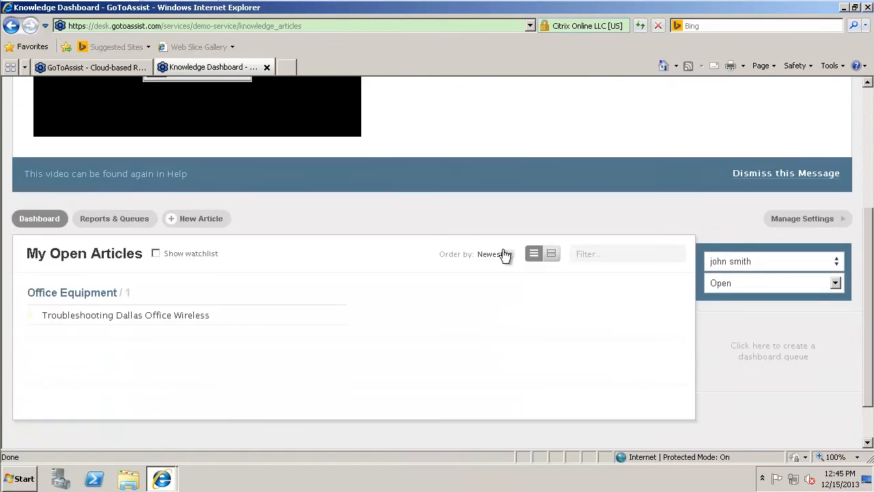
mouse_move(144, 320)
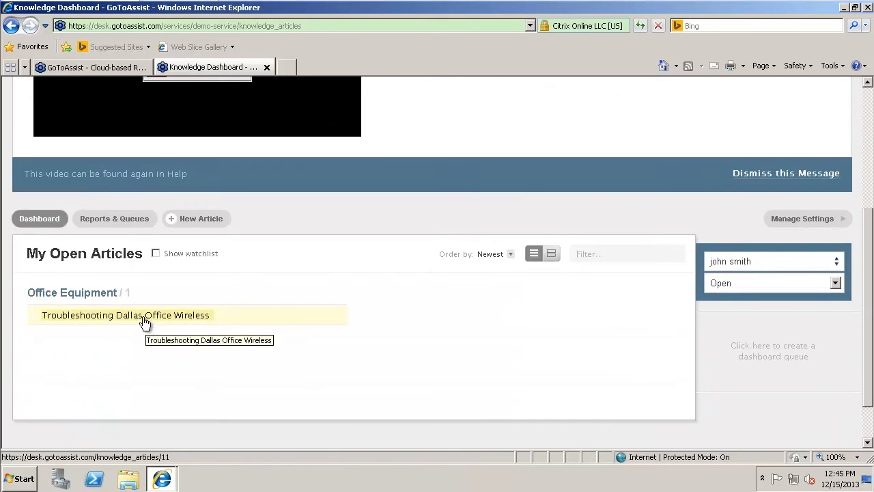
left_click(126, 314)
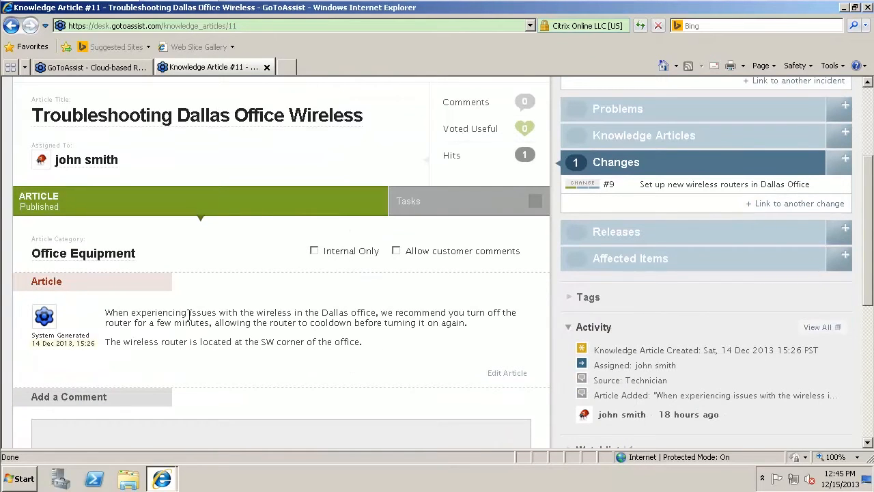
scroll("up", 3)
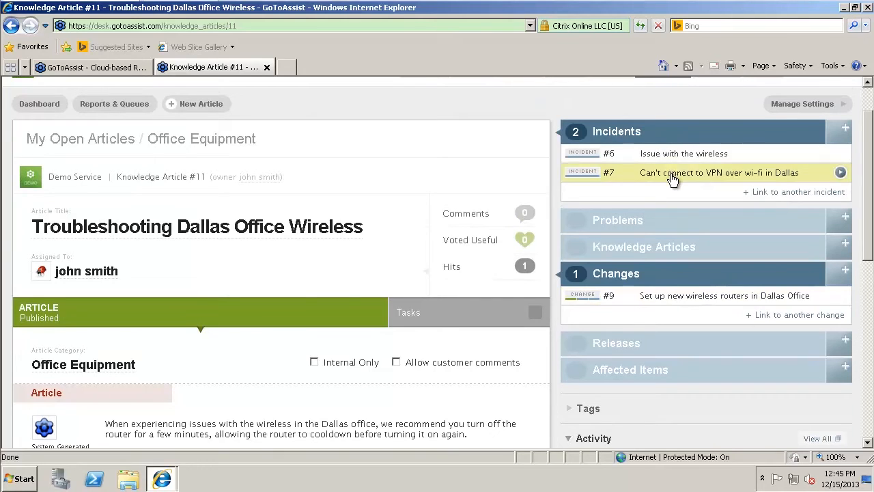
scroll("down", 3)
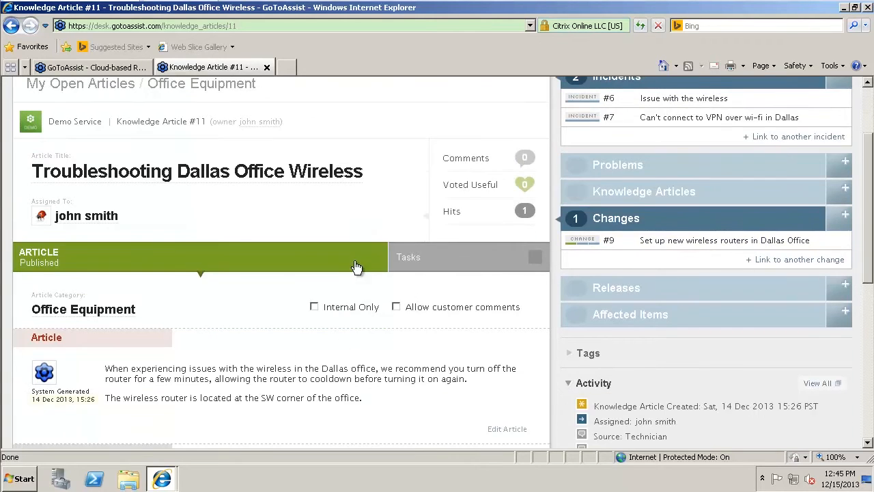
scroll("up", 3)
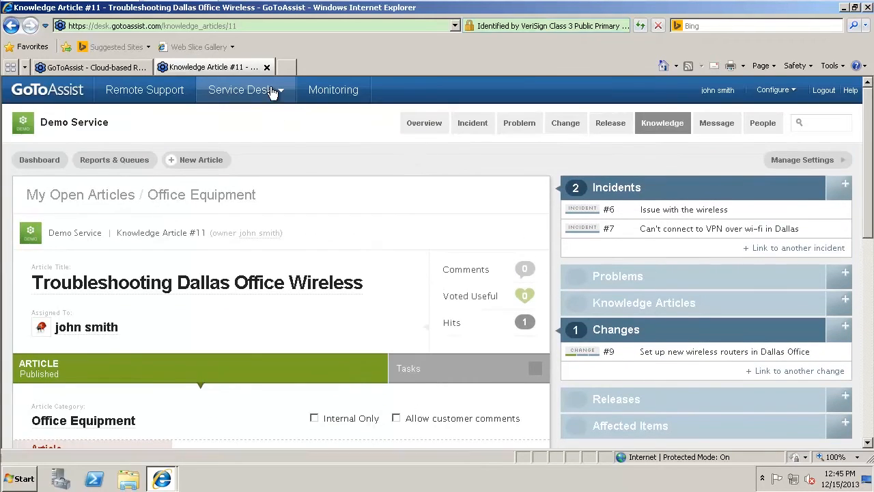
Open the Service Desk Reports page and scroll through the report list.
left_click(240, 90)
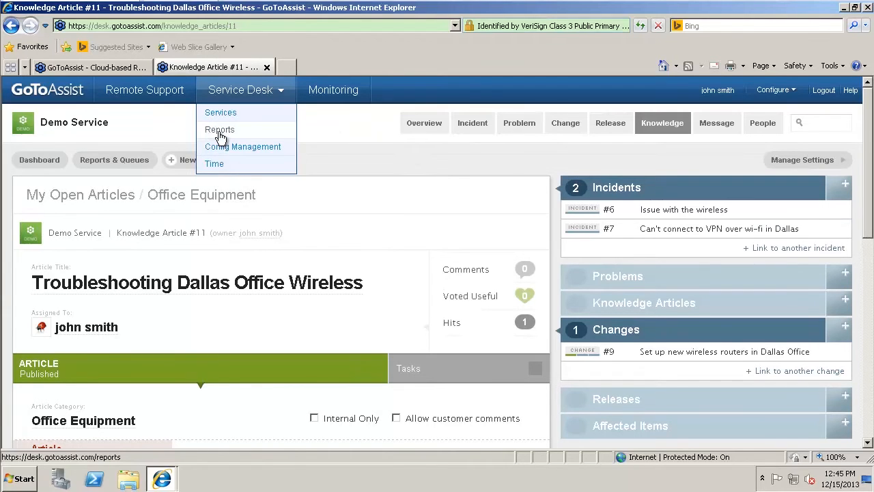
left_click(218, 128)
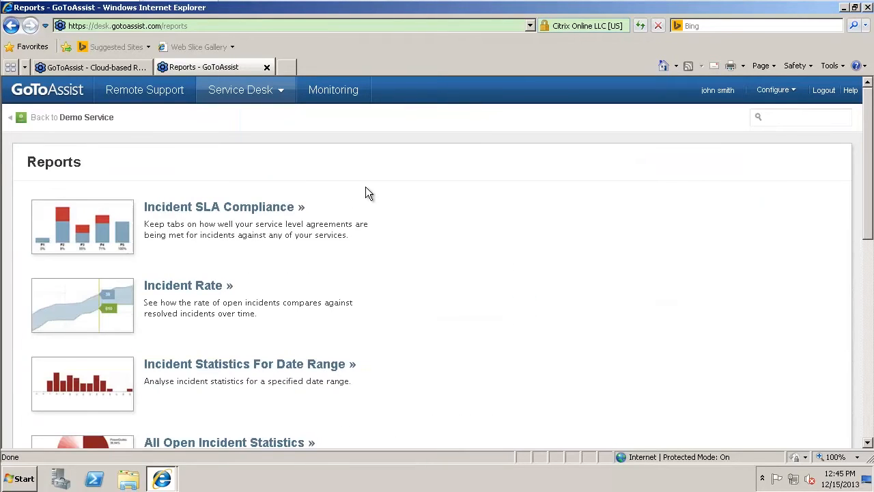
scroll("down", 3)
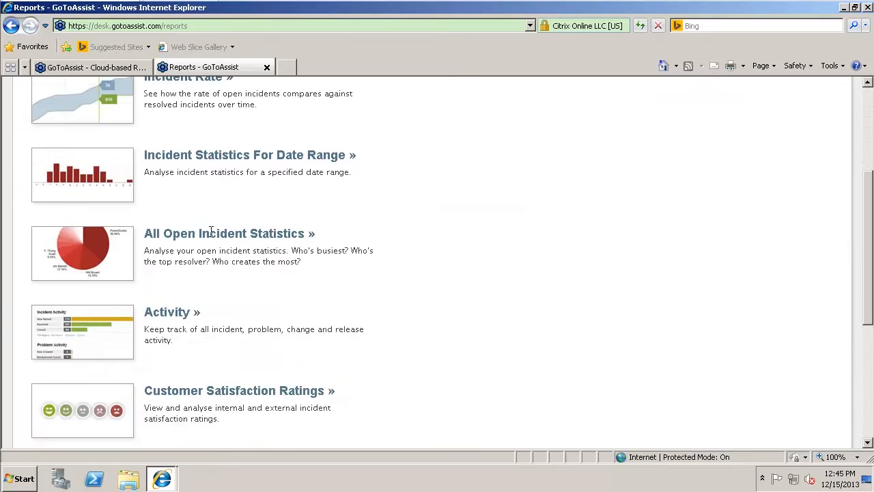
scroll("down", 3)
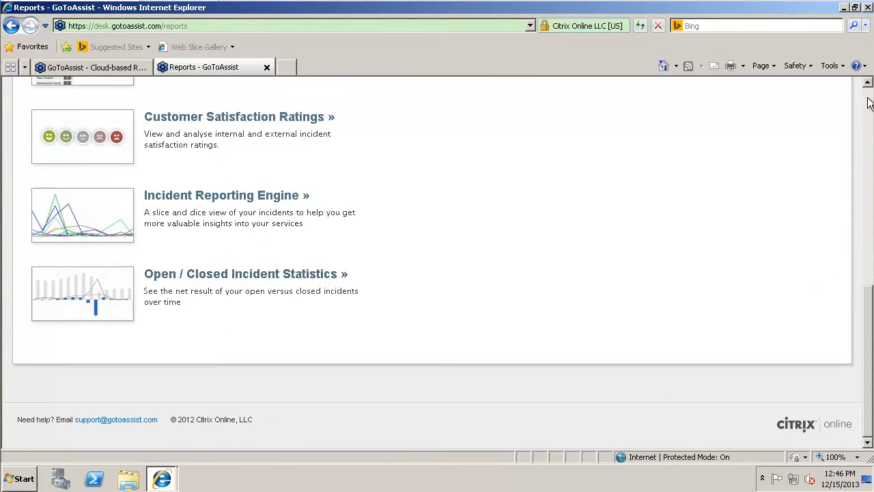
scroll("up", 3)
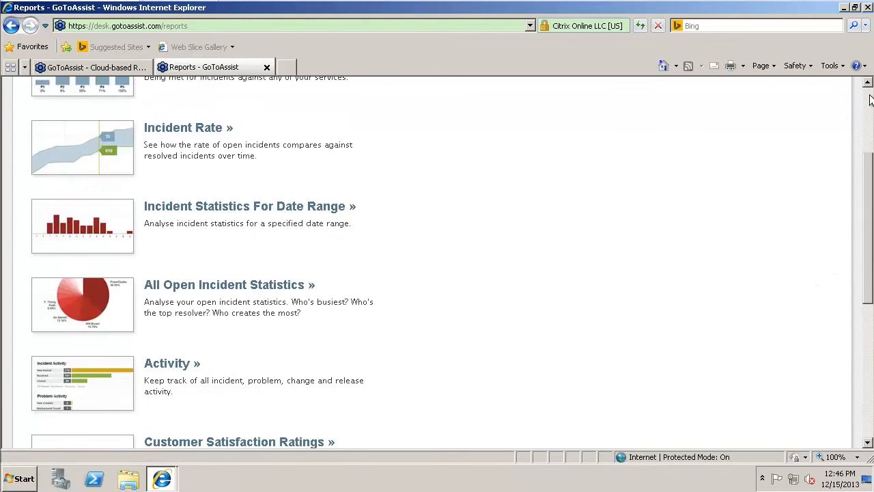
scroll("up", 3)
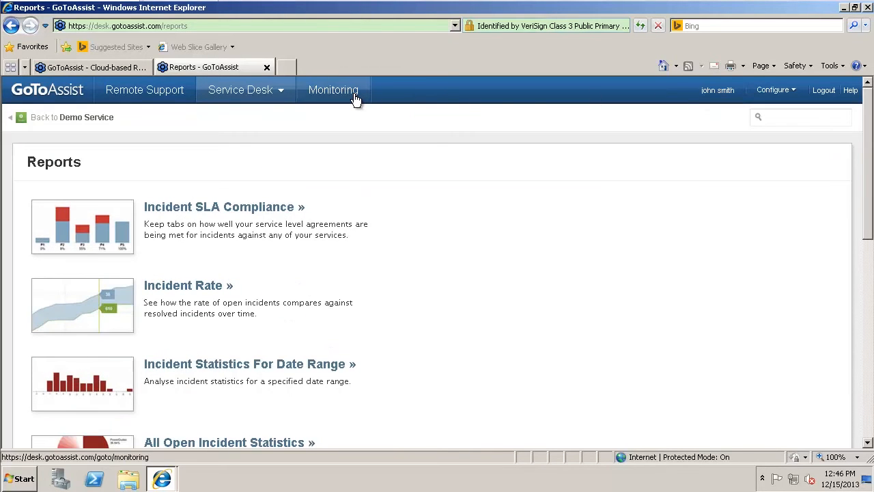
mouse_move(333, 90)
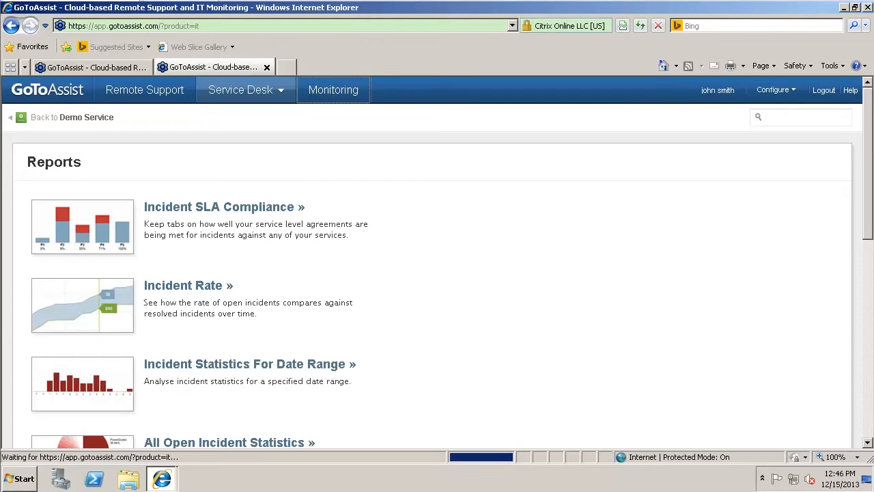
Go to the Monitoring home page for the TestDemo1 account.
left_click(333, 90)
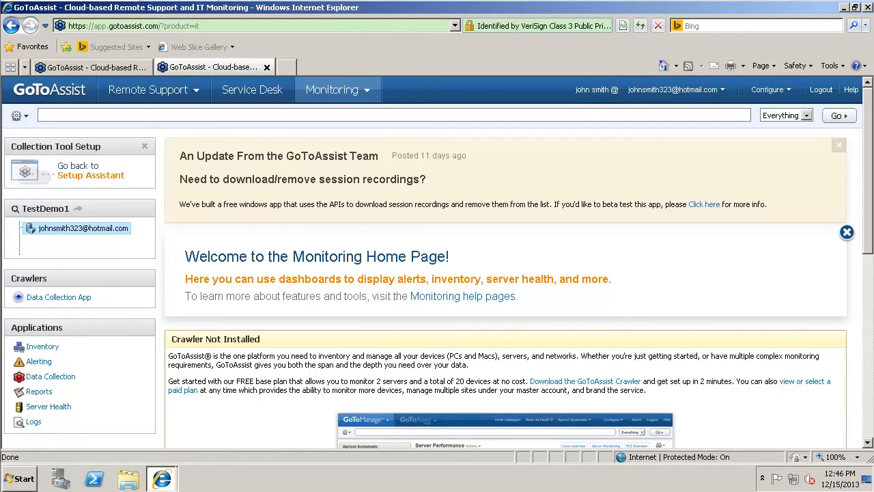
left_click(393, 115)
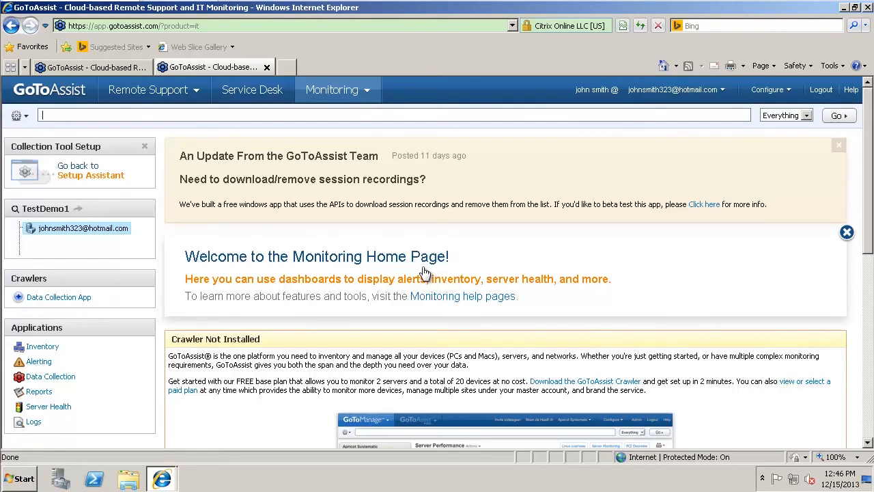
mouse_move(42, 347)
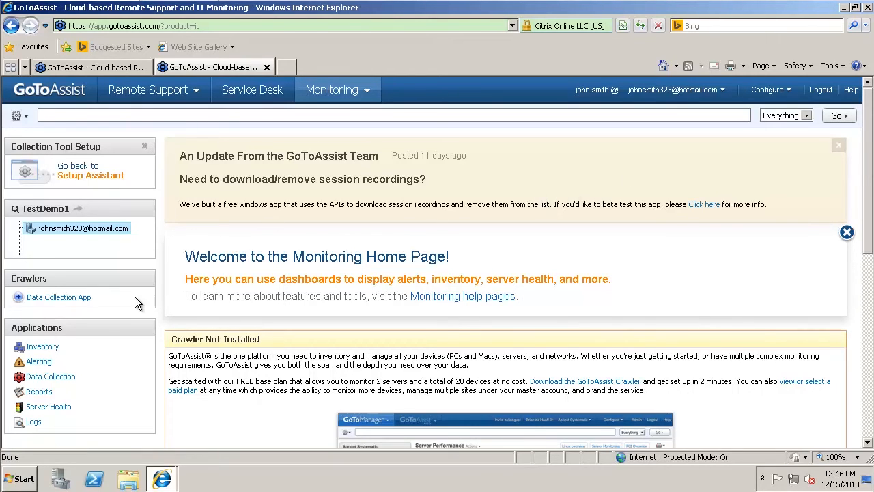
Move from the device inventory to the Alerting section.
left_click(43, 347)
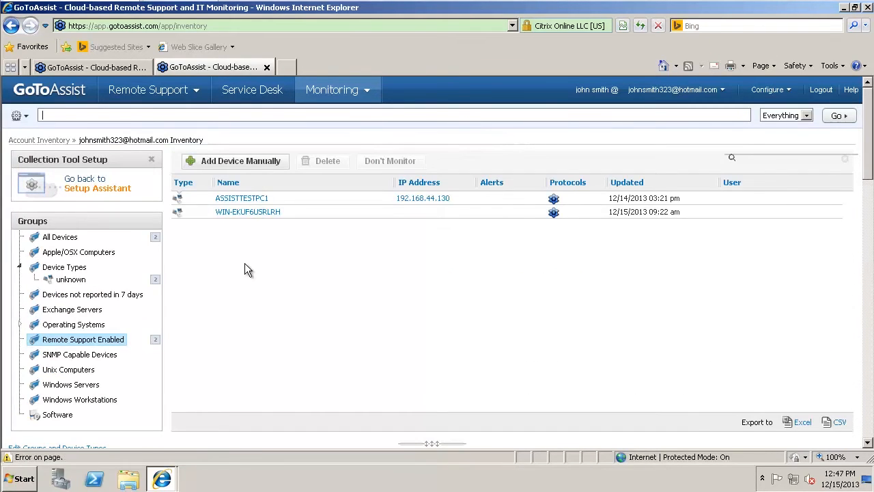
mouse_move(60, 238)
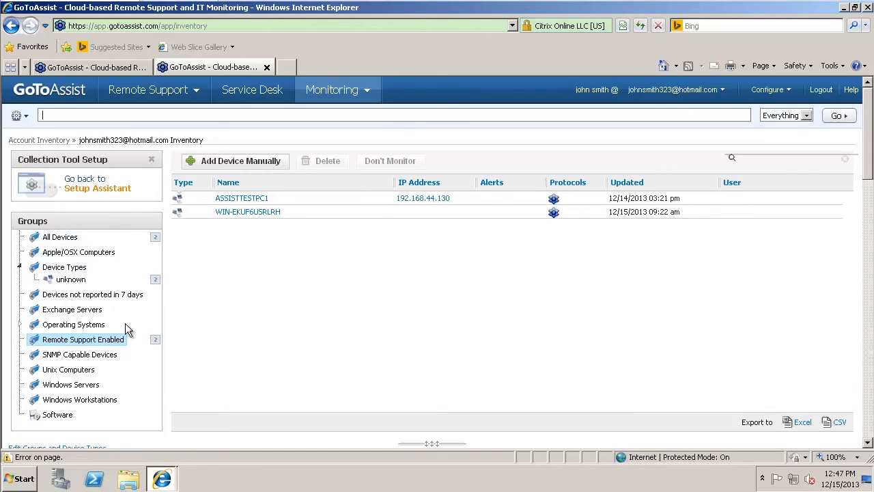
mouse_move(218, 298)
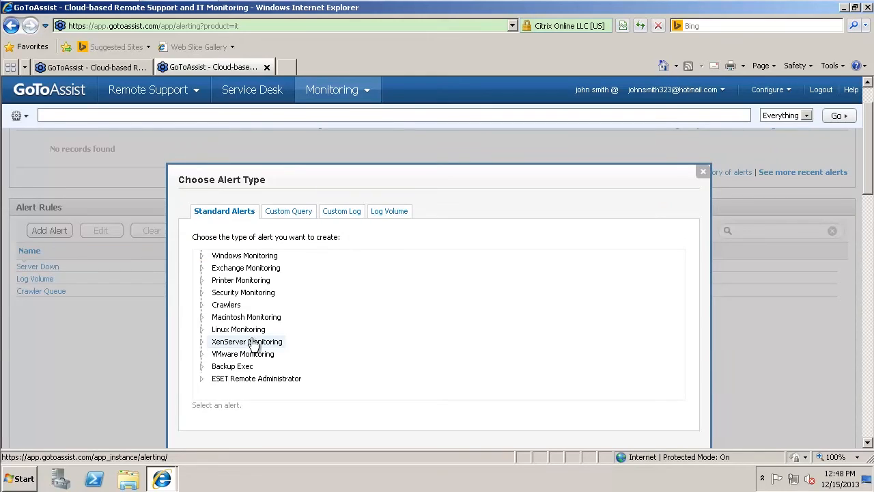
Create a New Device Discovered alert under Security Monitoring and rename it 'New D...'.
left_click(202, 292)
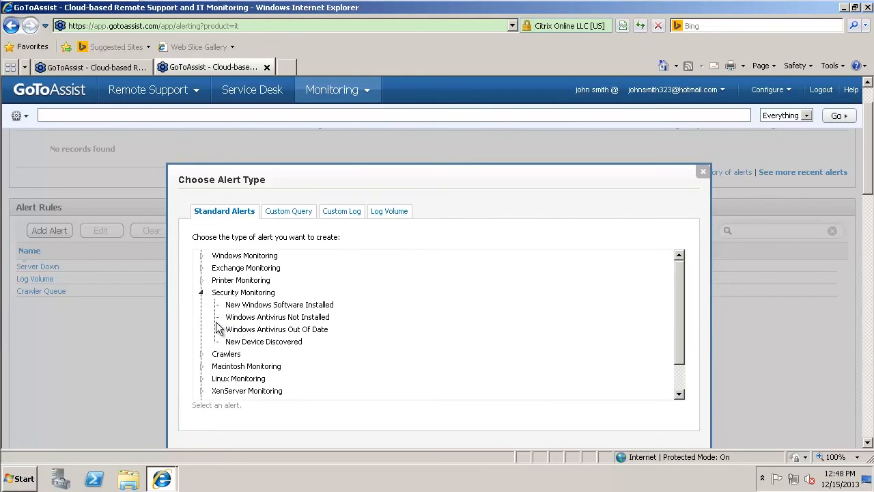
left_click(264, 341)
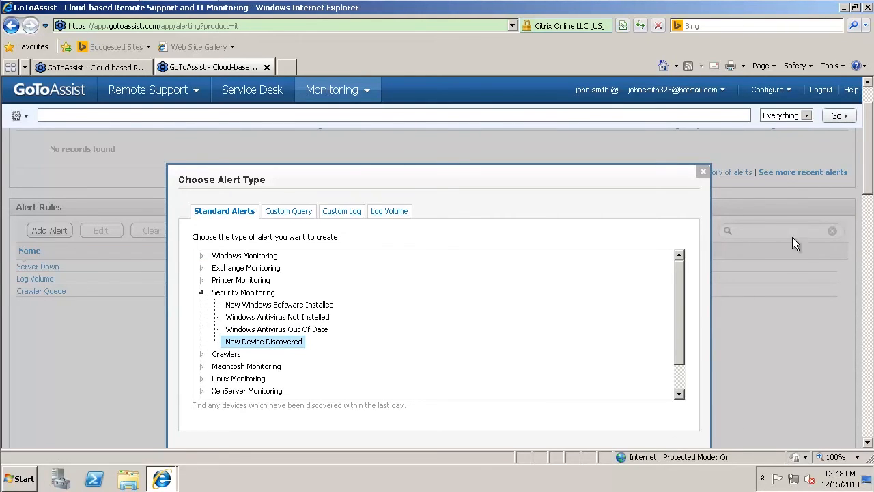
scroll("down", 3)
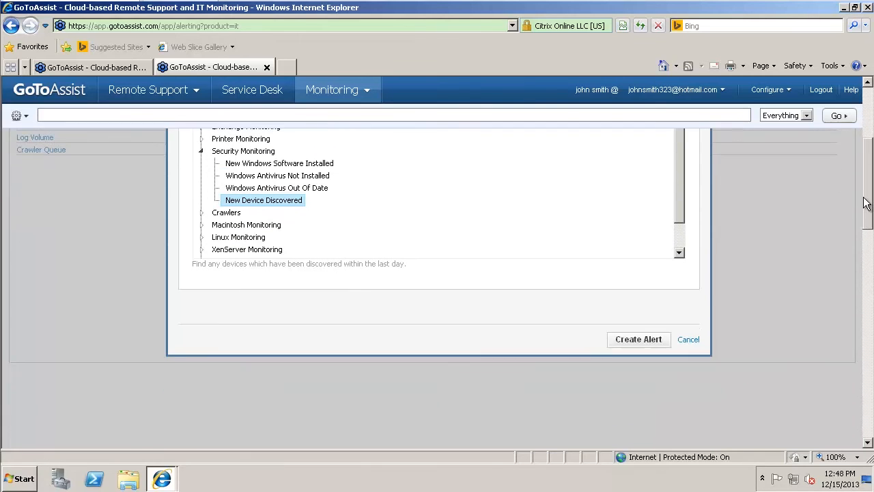
left_click(637, 339)
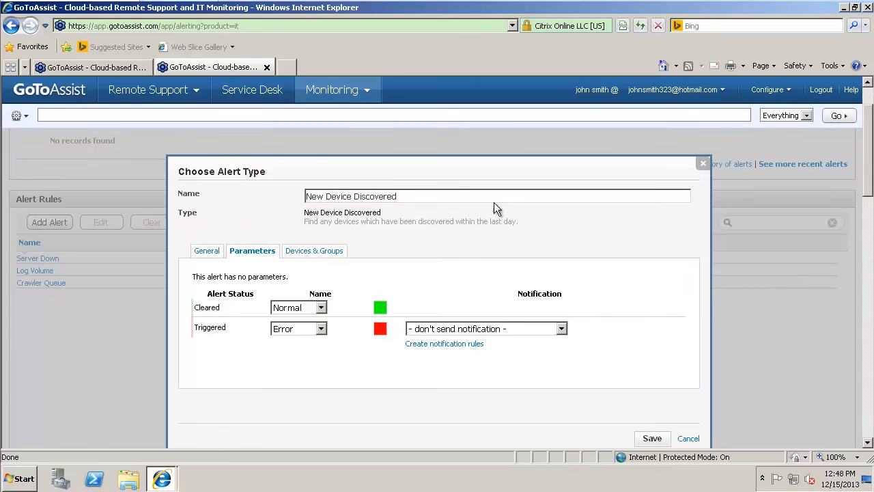
triple_click(497, 196)
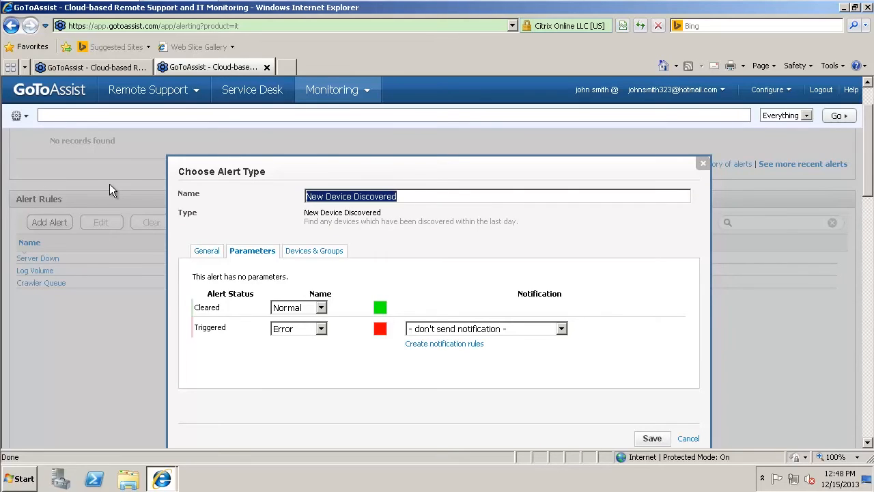
type("New D")
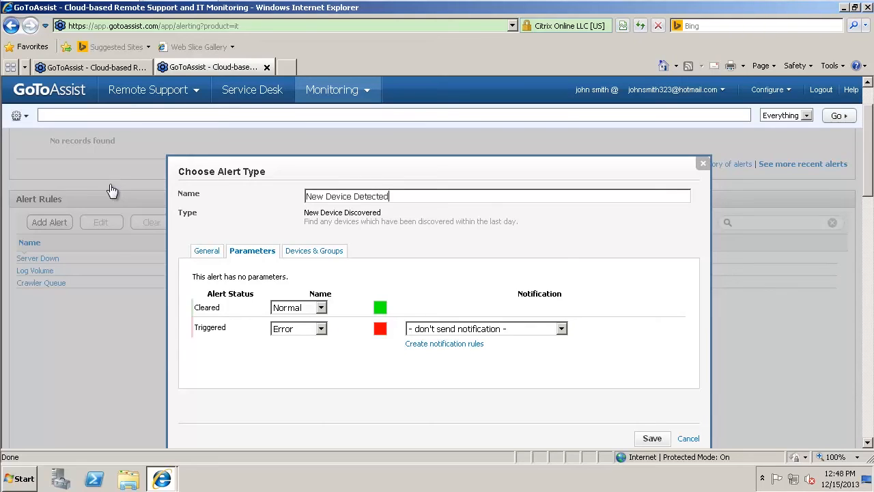
Set the cleared status name to High and review the general and devices settings.
left_click(321, 327)
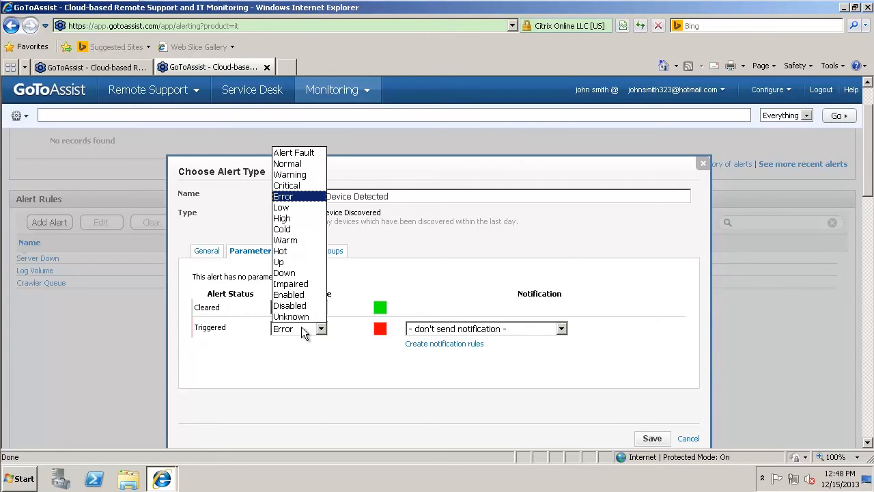
left_click(287, 164)
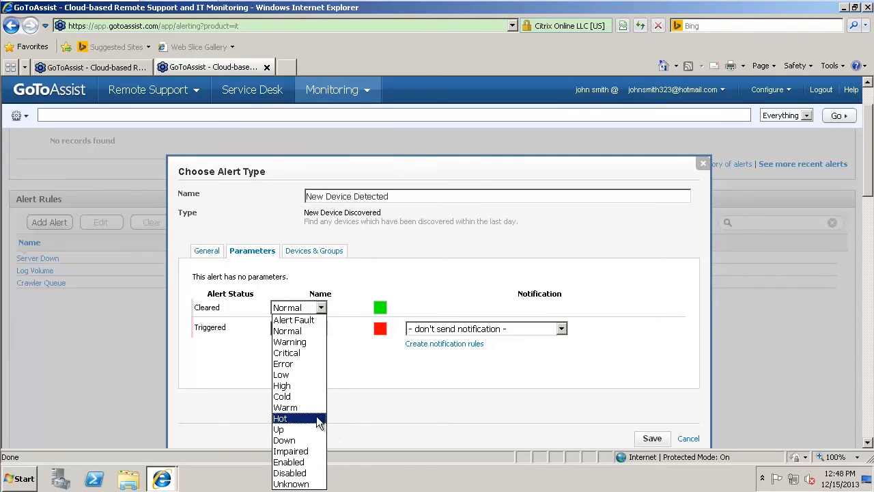
left_click(281, 385)
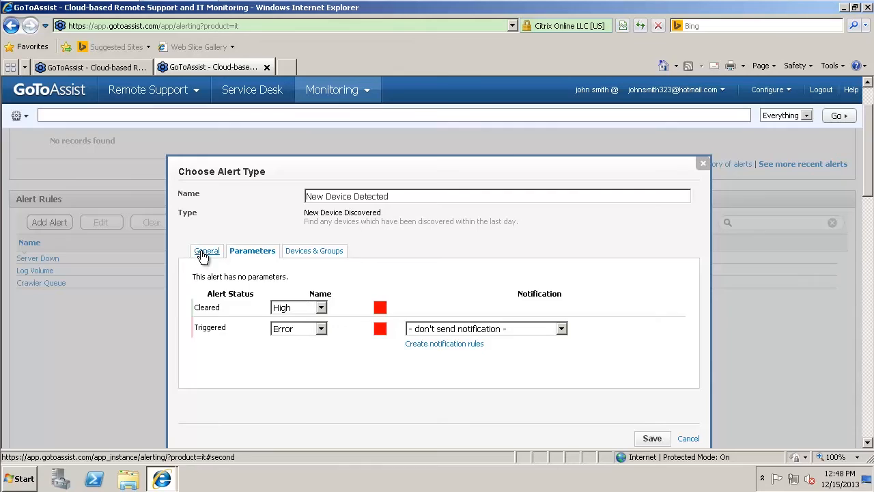
left_click(207, 251)
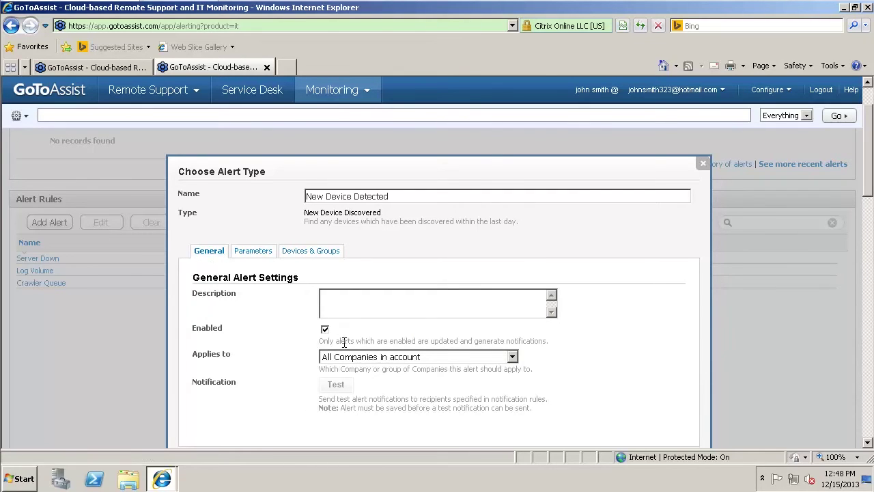
left_click(311, 251)
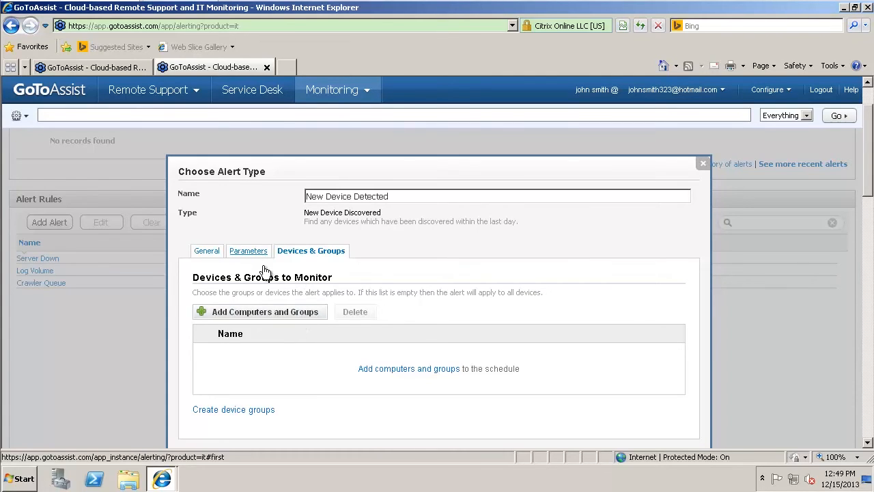
left_click(249, 251)
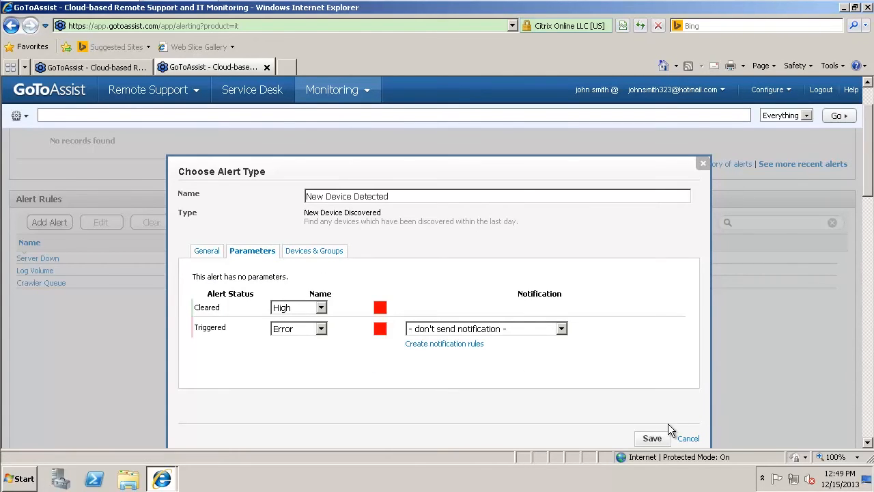
Notify all users of the account when triggered and save the alert rule.
left_click(560, 328)
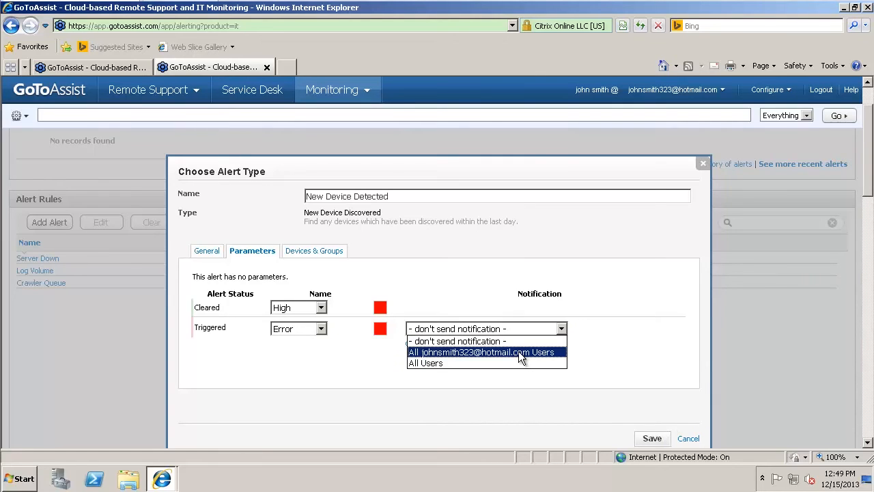
left_click(481, 352)
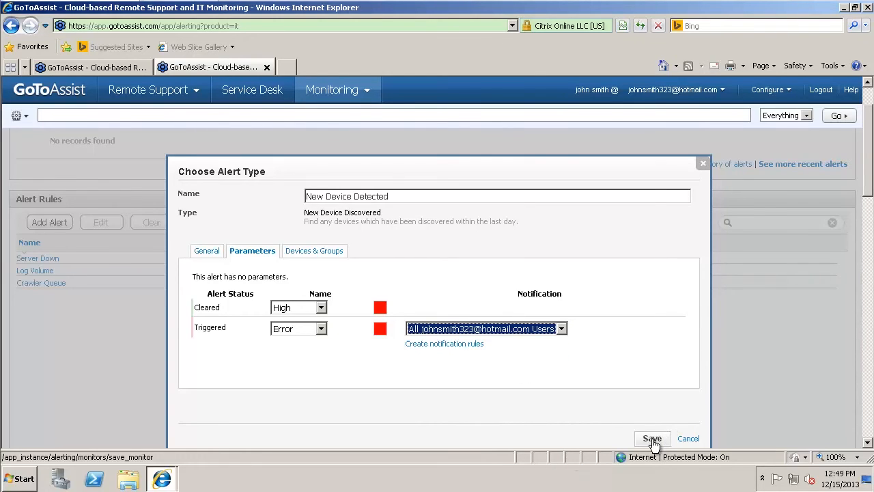
left_click(650, 438)
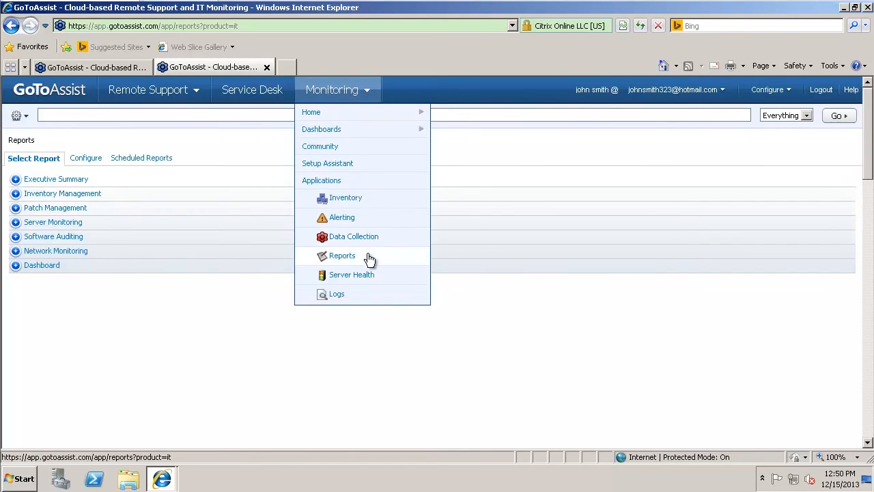
Browse the Inventory Management, Executive Summary and Dashboard report groups and run Inventory Detail.
left_click(341, 255)
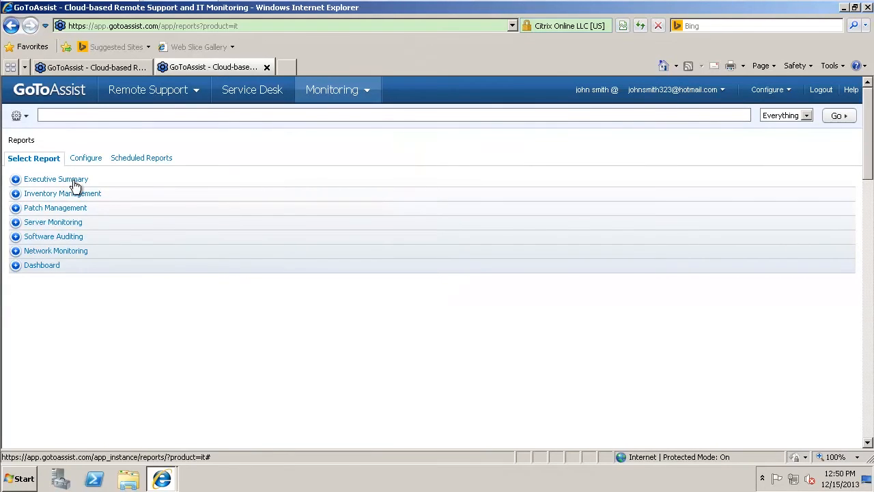
left_click(63, 194)
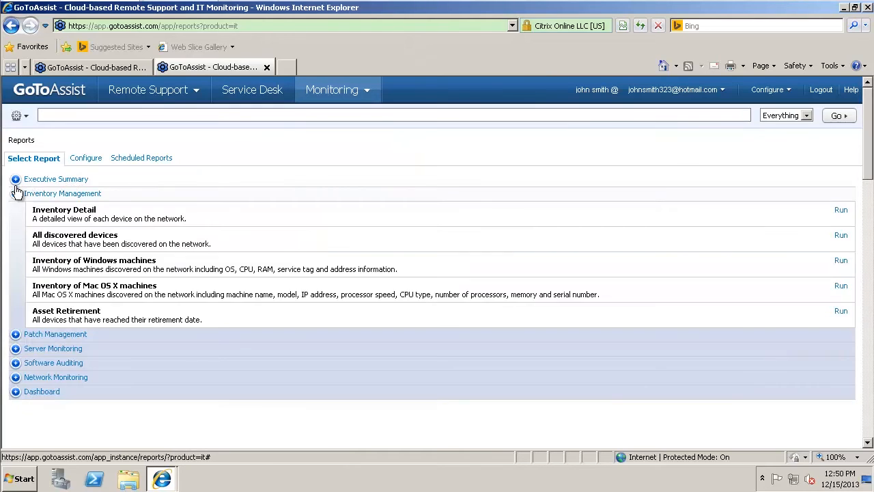
left_click(56, 178)
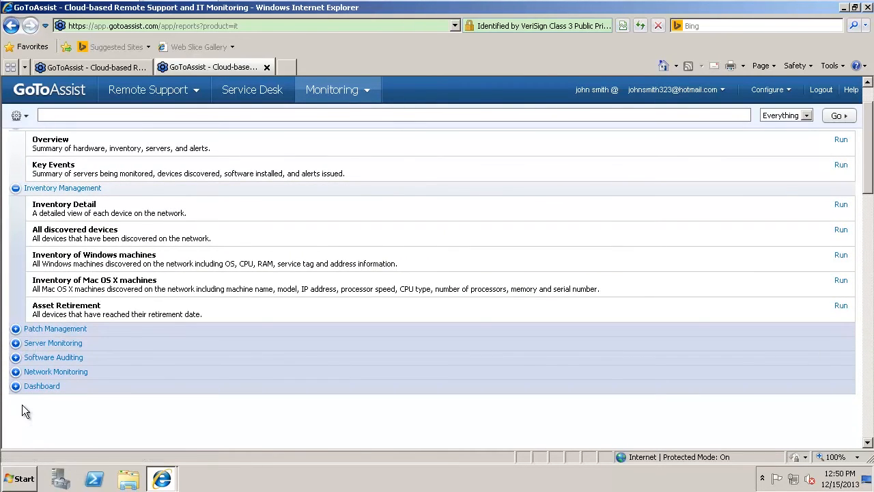
left_click(41, 385)
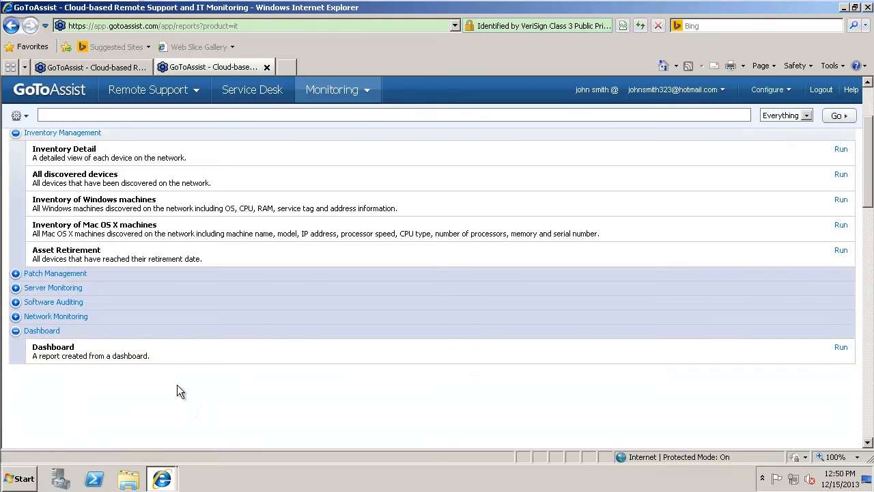
mouse_move(167, 374)
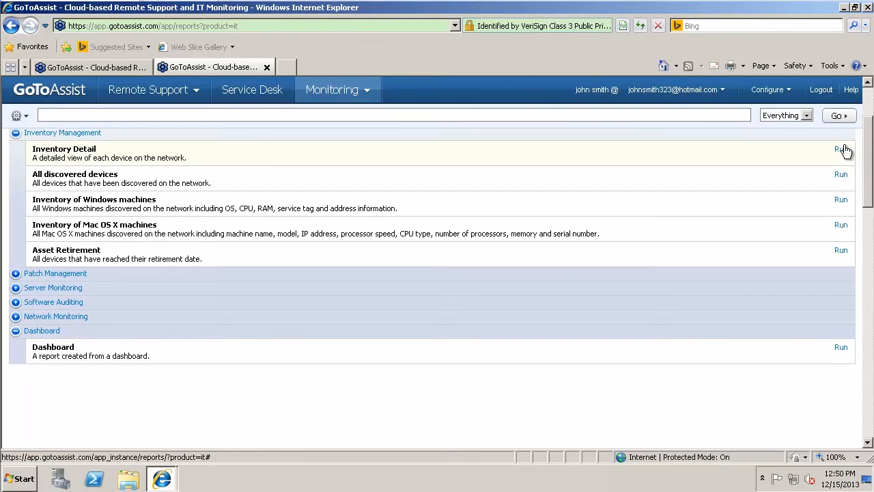
left_click(841, 149)
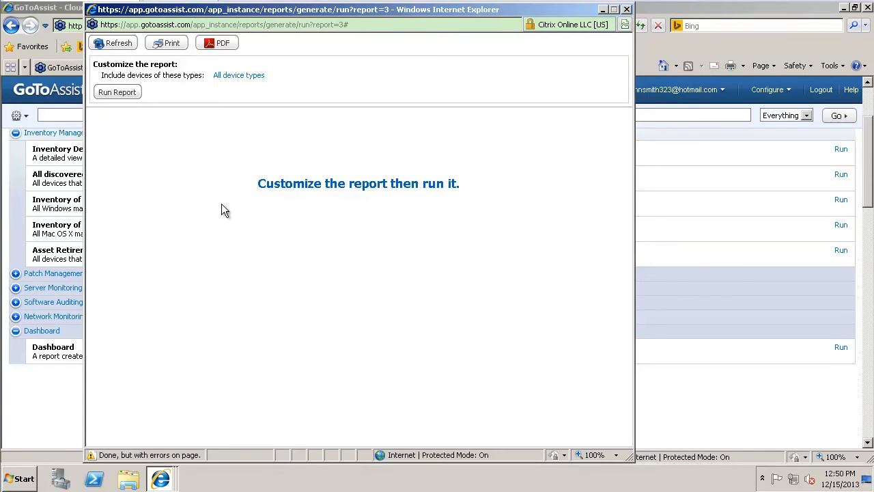
Generate the Inventory Detail report for all device types, review it and close the window.
left_click(117, 92)
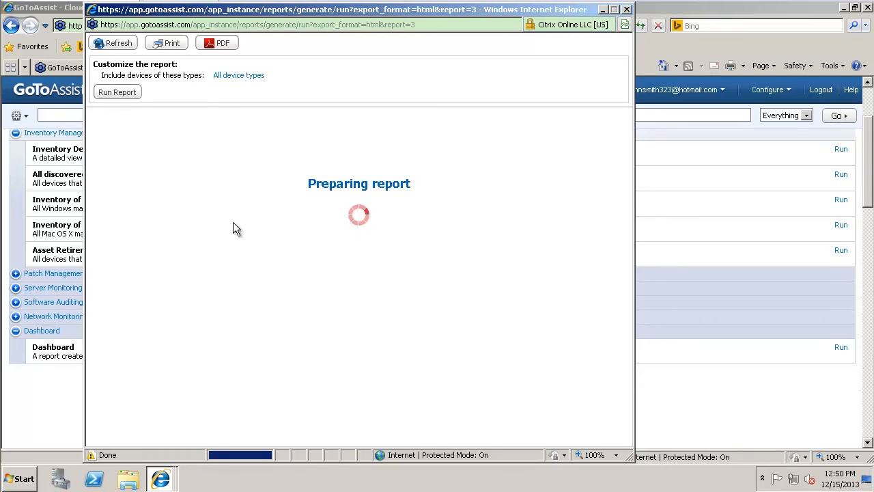
mouse_move(434, 239)
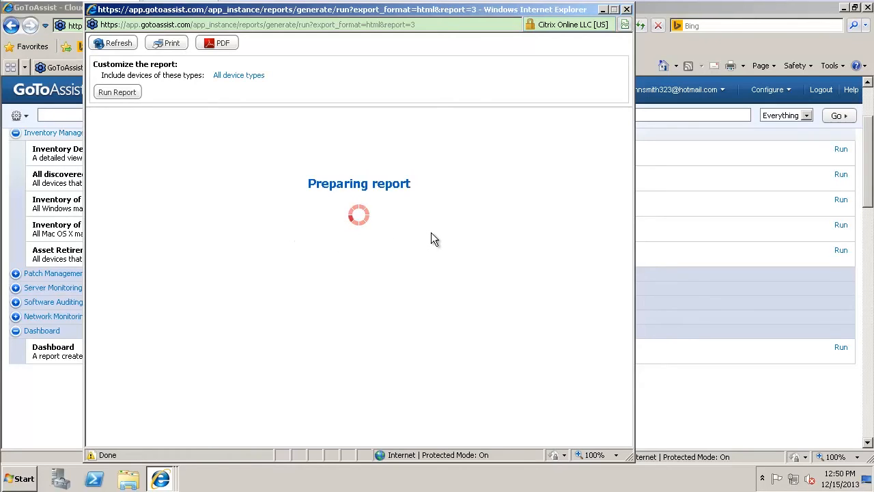
mouse_move(431, 243)
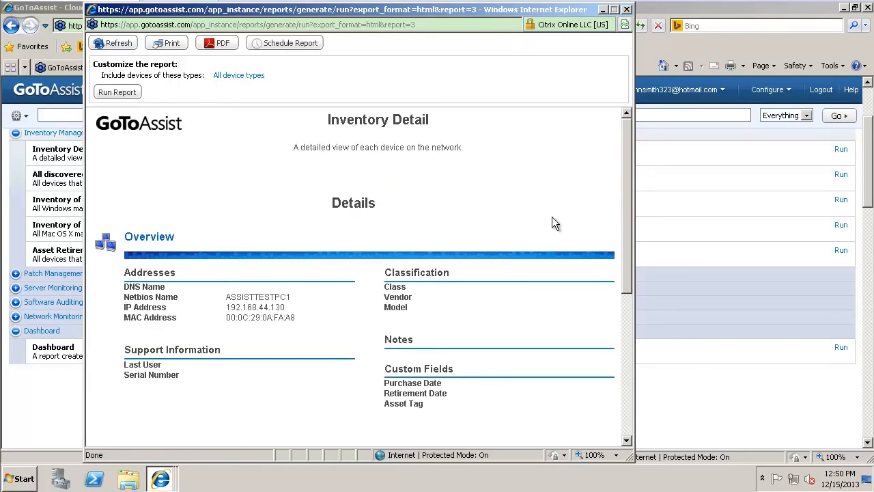
scroll("down", 3)
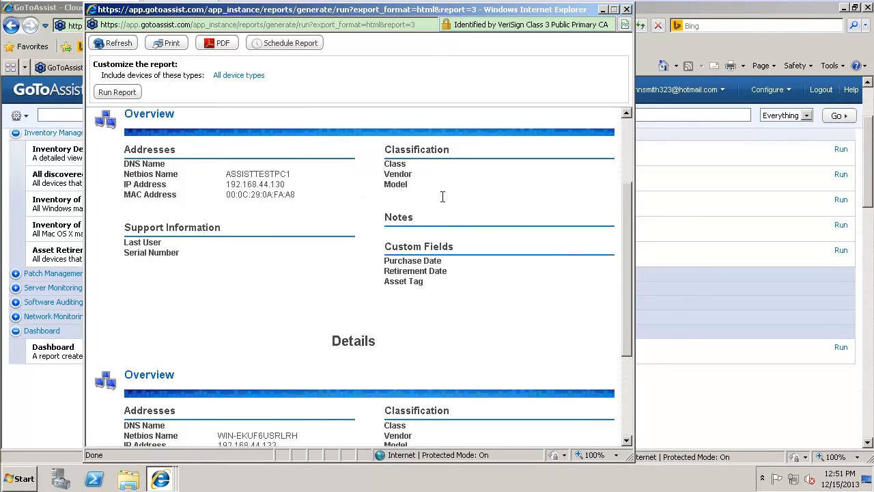
scroll("down", 3)
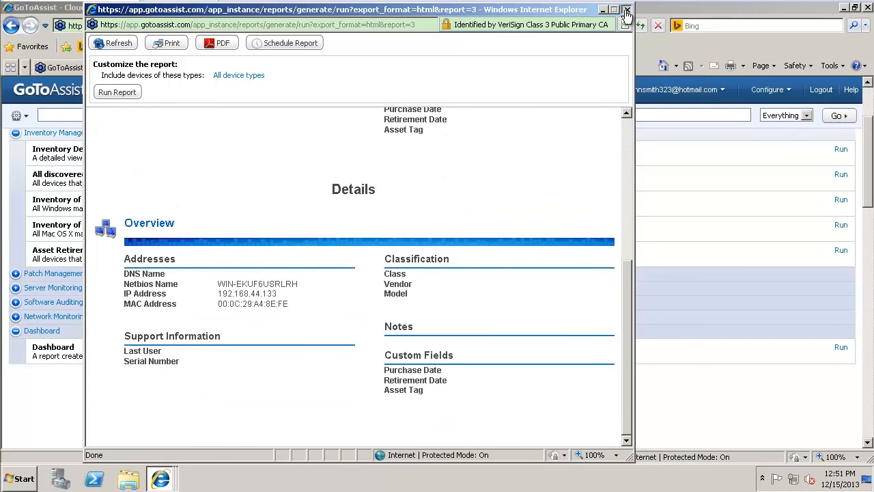
left_click(625, 13)
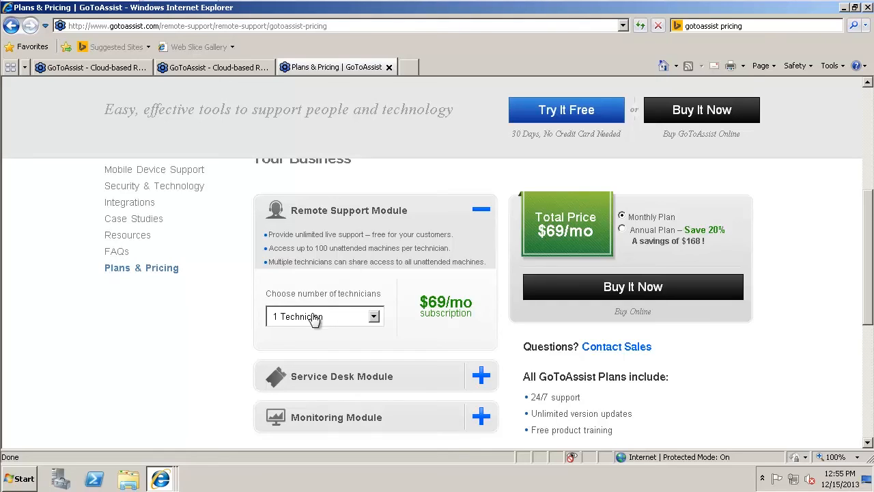
mouse_move(321, 321)
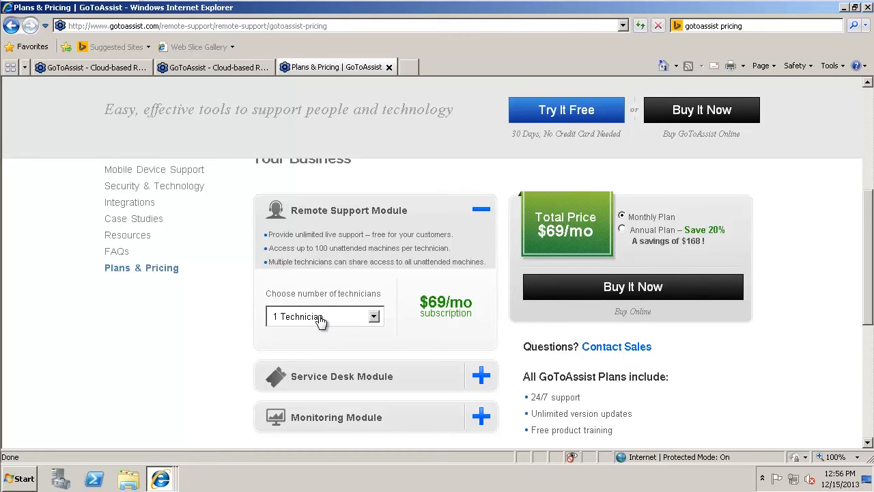
mouse_move(336, 321)
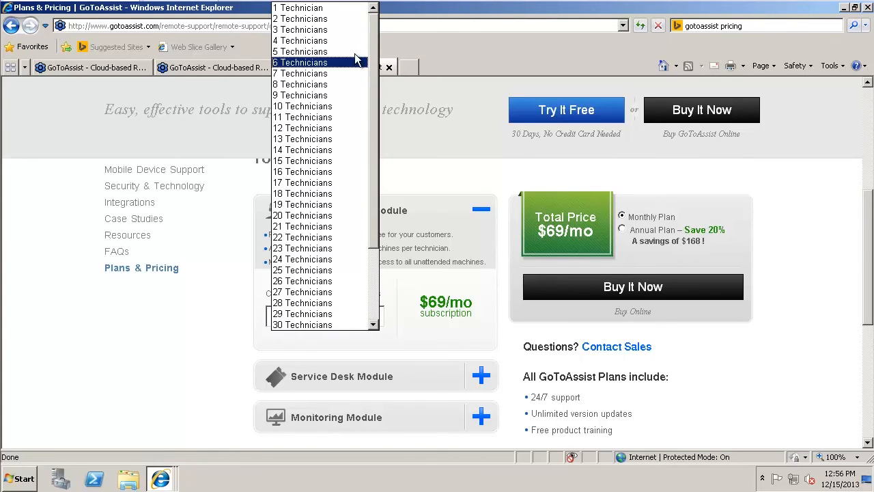
Keep Remote Support at 1 Technician and add the Service Desk Module, totaling $118/mo.
left_click(301, 19)
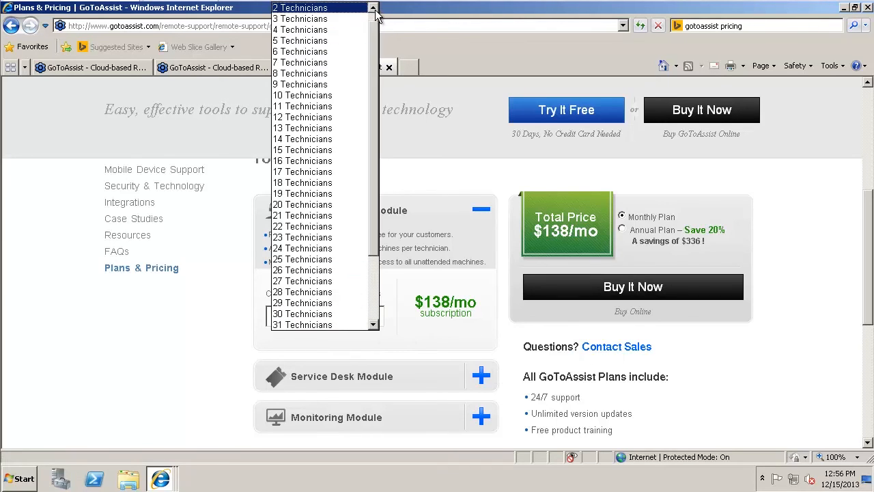
left_click(301, 8)
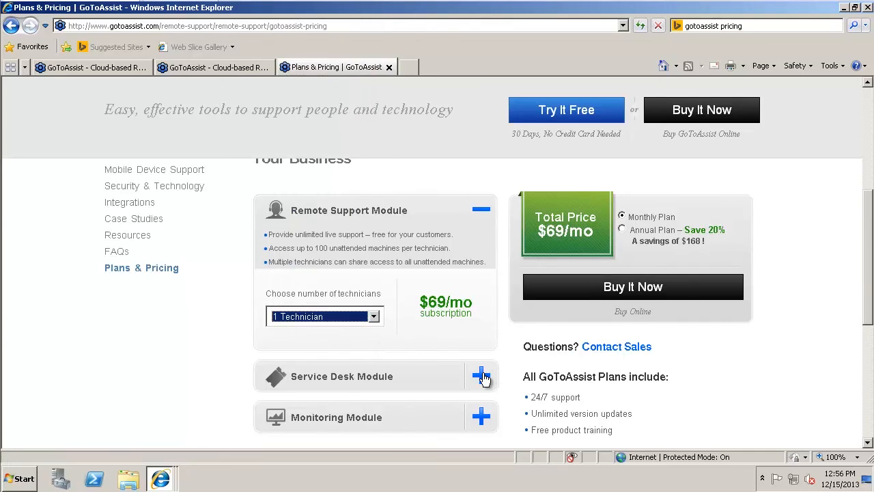
left_click(481, 376)
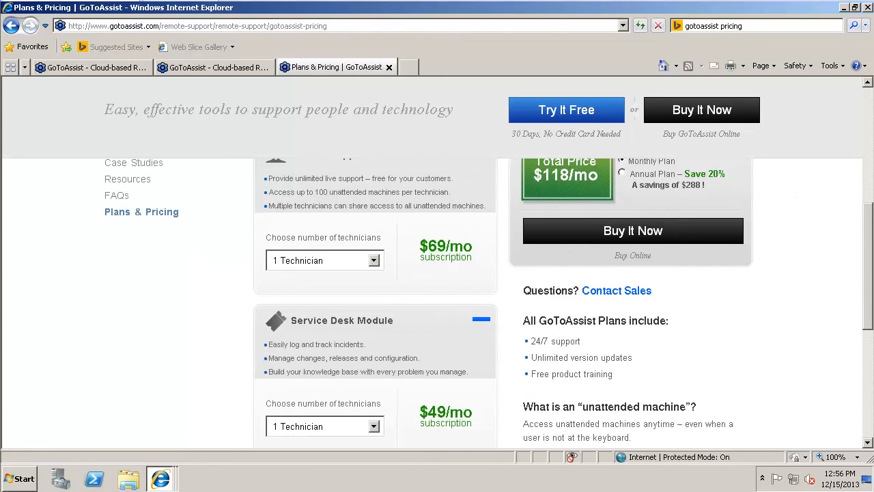
Add the Monitoring module and compare 25 Servers / 225 Devices against 10 Servers / 90 Devices.
scroll("down", 3)
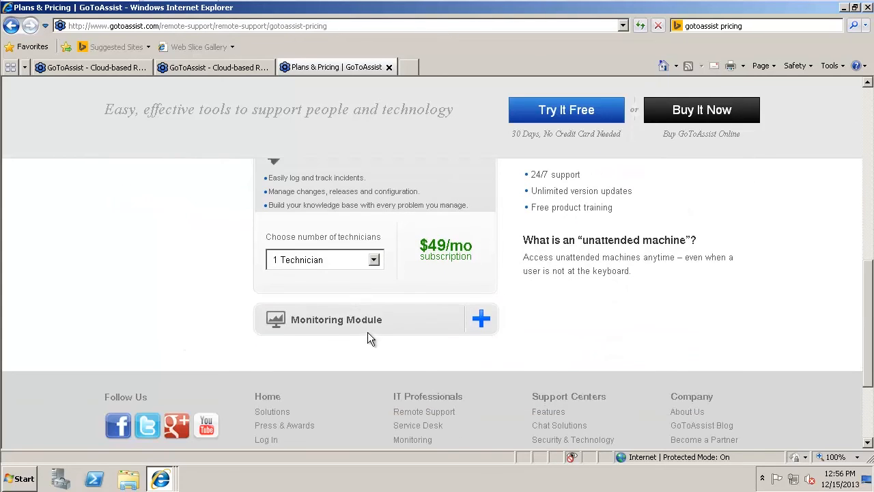
mouse_move(481, 321)
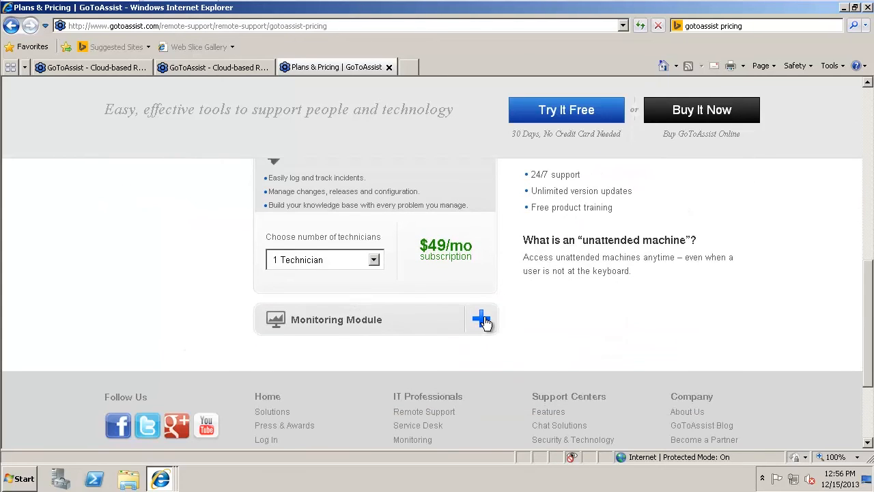
left_click(480, 319)
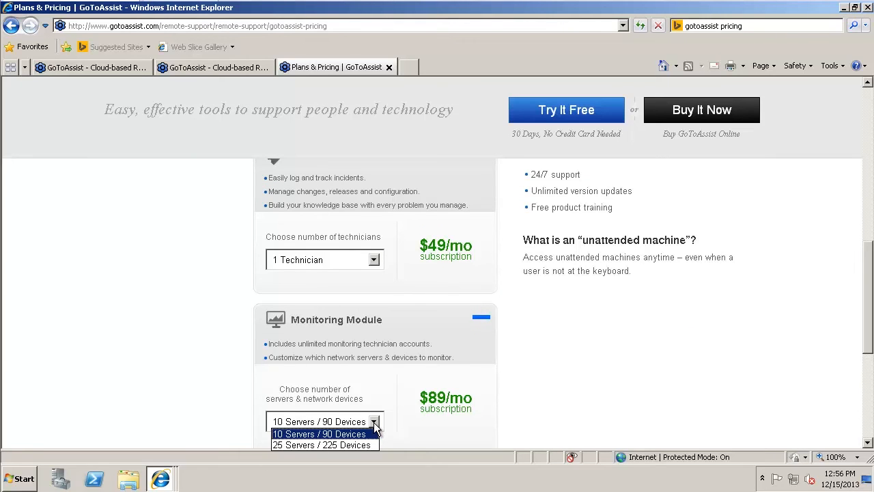
mouse_move(325, 445)
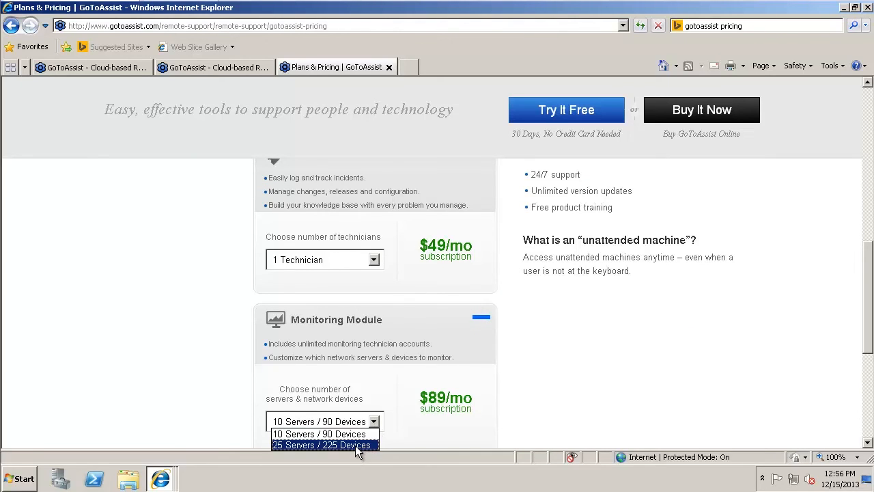
left_click(322, 445)
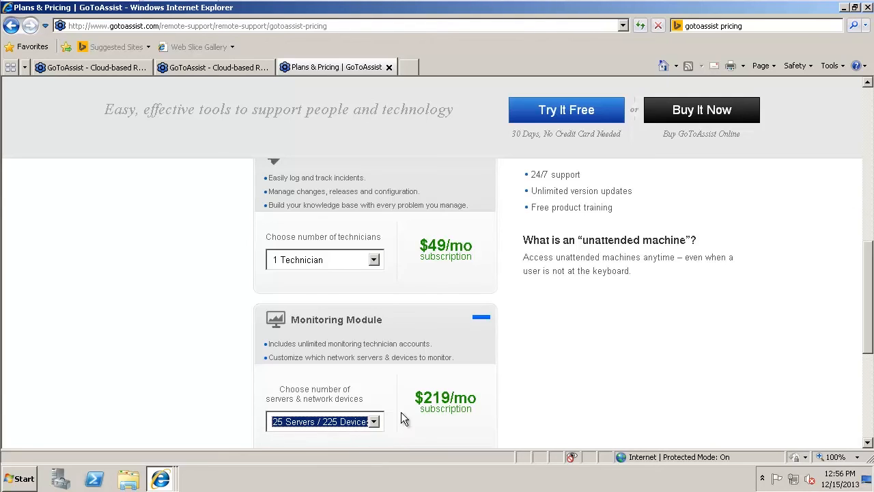
left_click(373, 420)
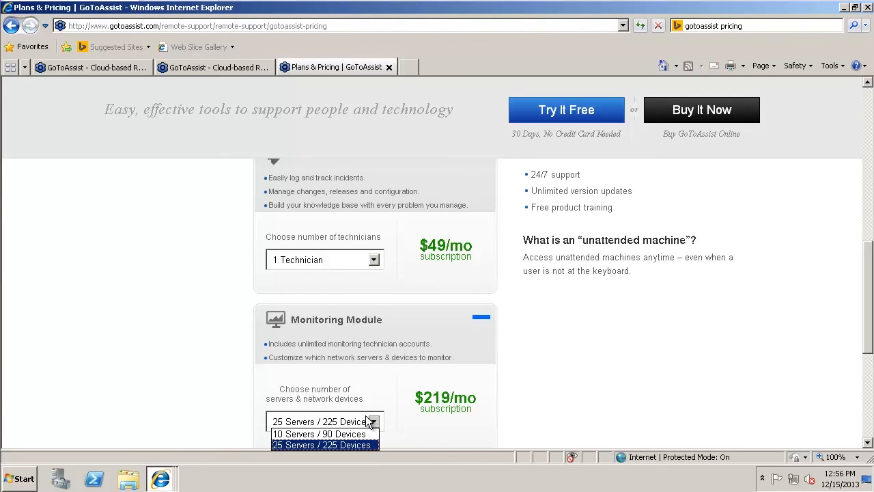
left_click(318, 434)
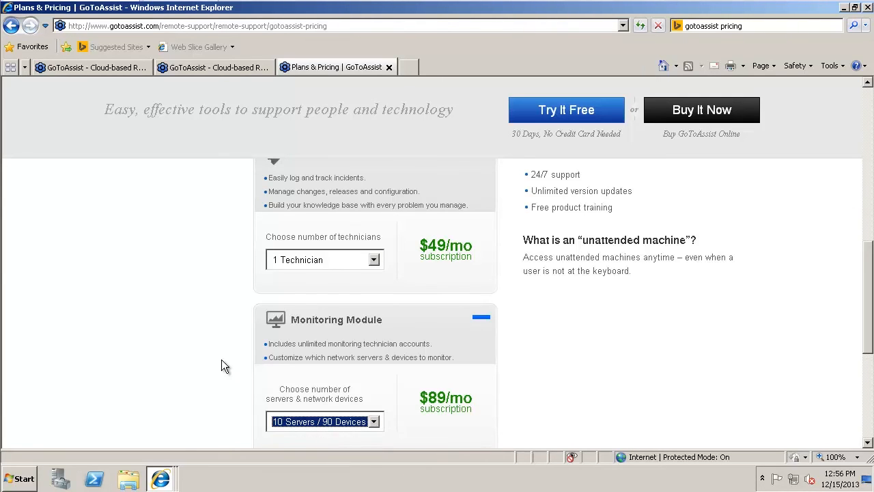
Scroll through the pricing page, leaving Monitoring out with the total at $118/mo.
scroll("up", 3)
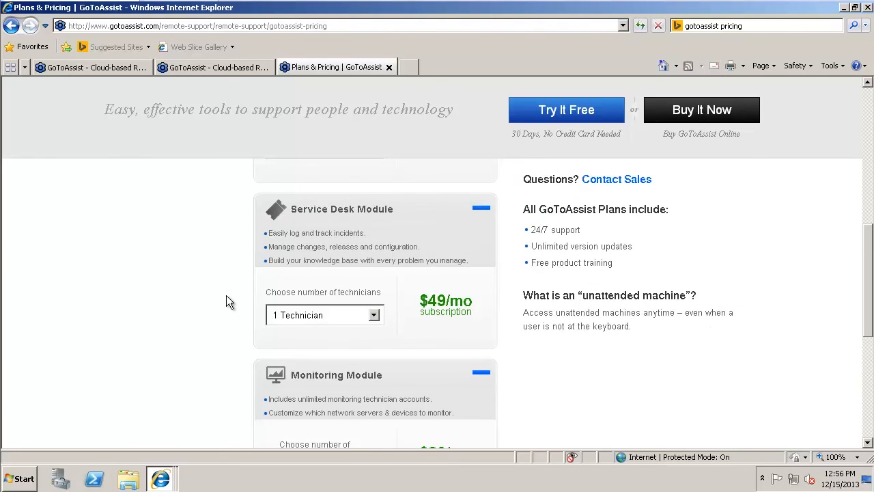
scroll("up", 3)
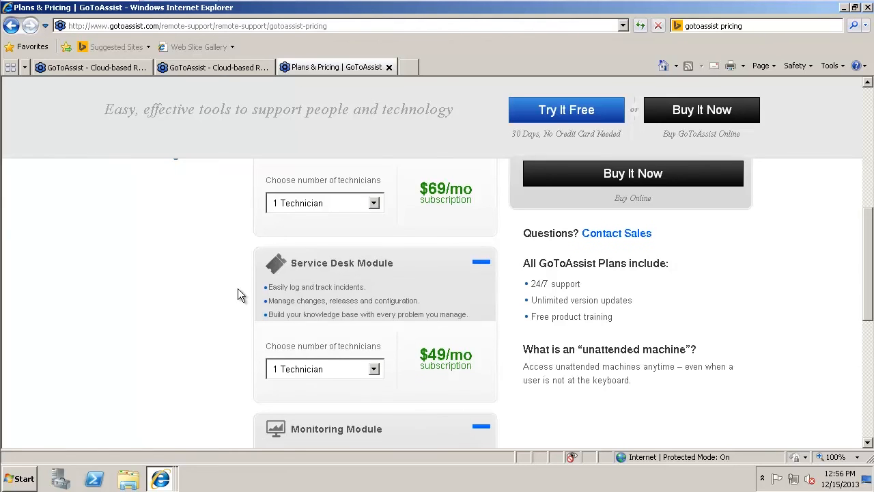
scroll("down", 3)
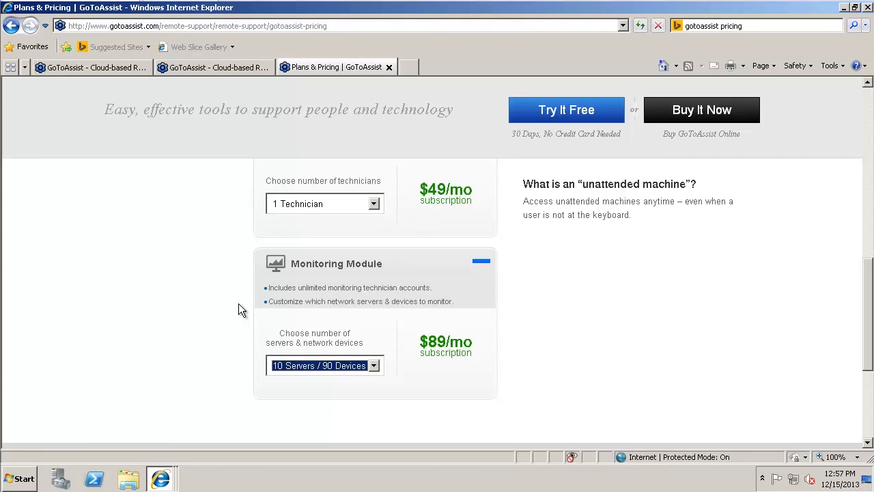
scroll("up", 3)
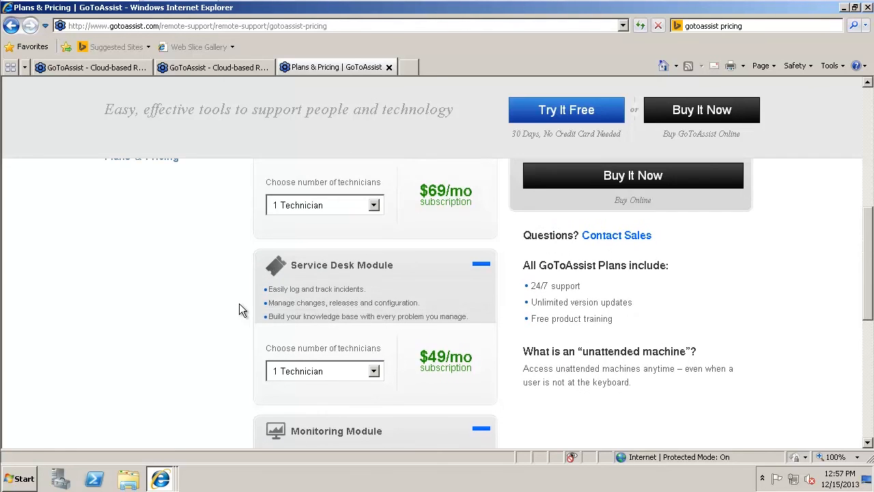
scroll("down", 3)
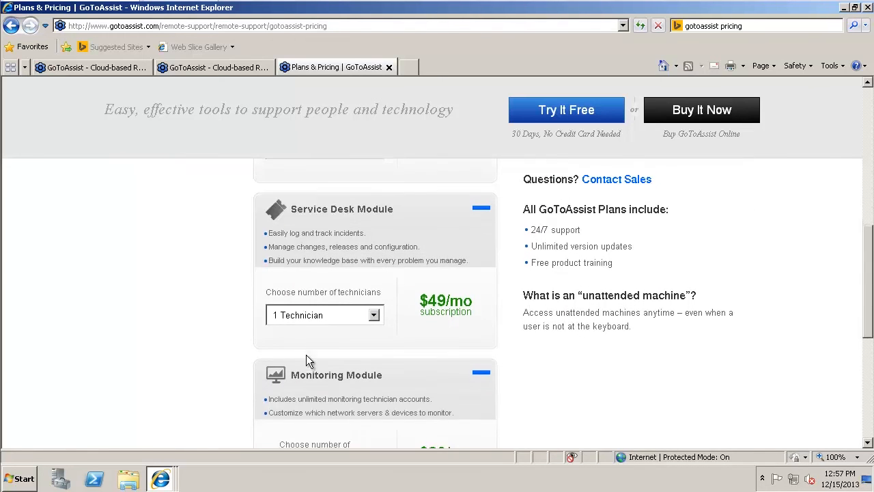
scroll("down", 3)
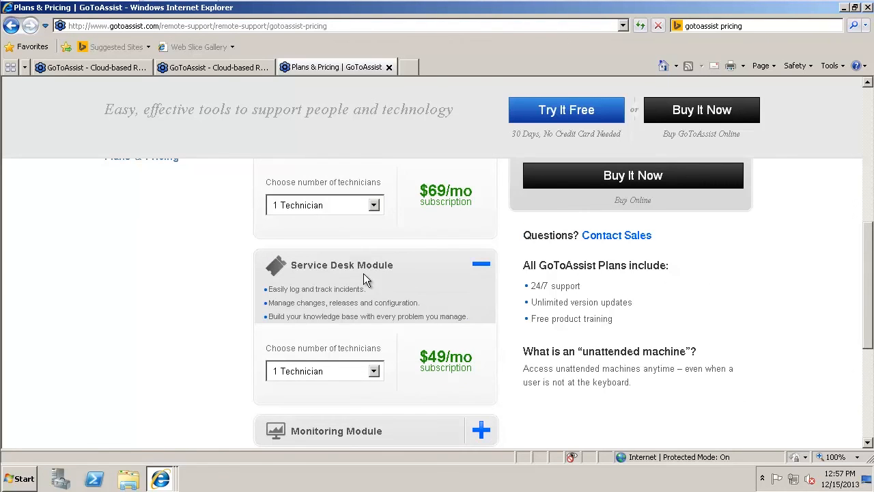
mouse_move(430, 313)
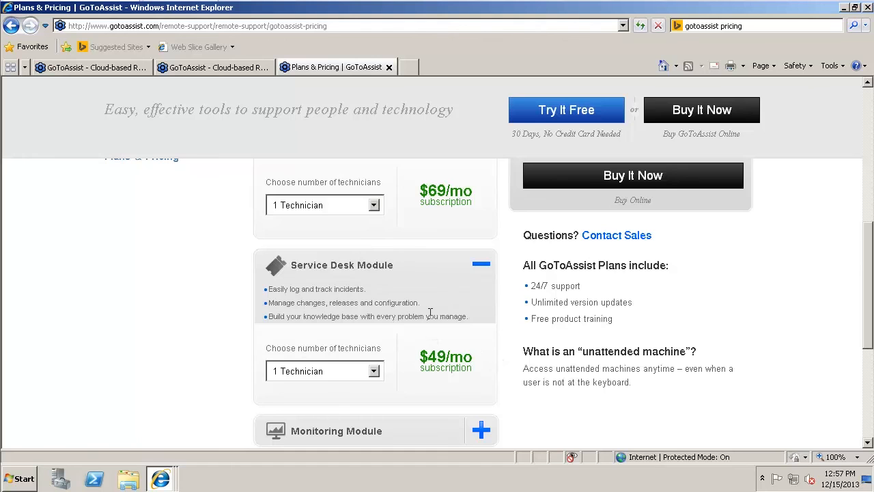
scroll("up", 3)
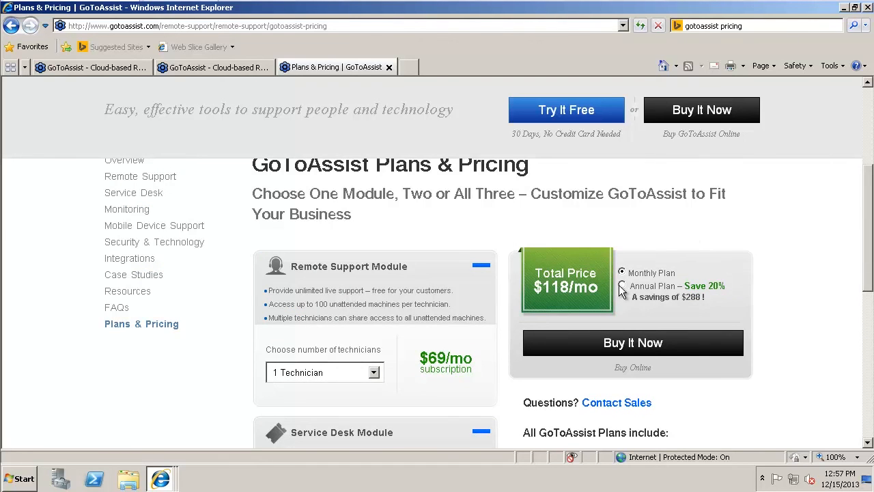
Switch to the Annual Plan, giving a total of $1,128/yr with a $288 saving.
left_click(623, 285)
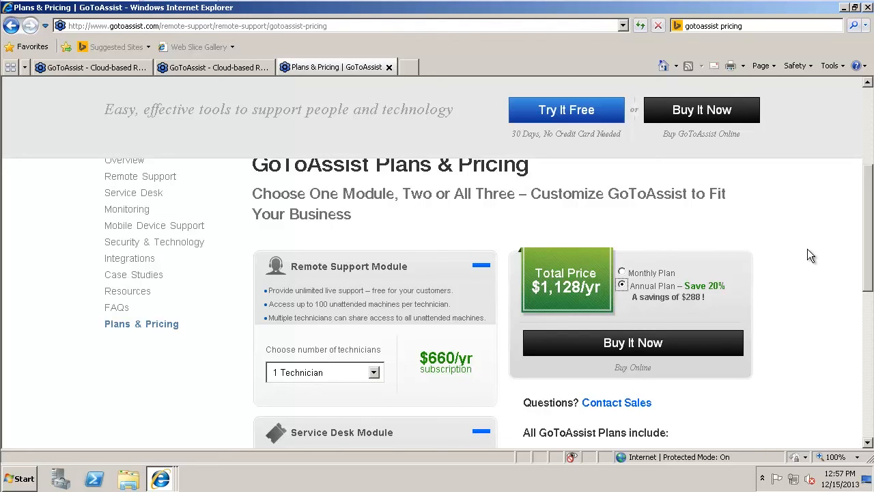
mouse_move(819, 246)
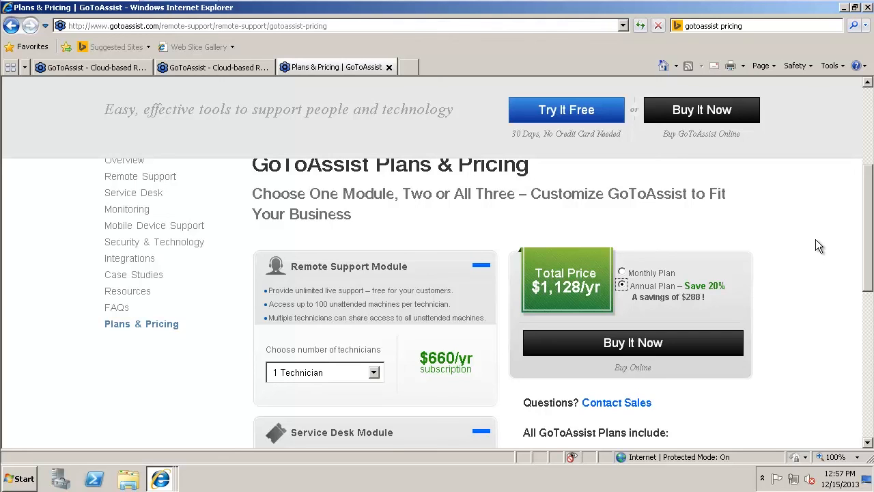
mouse_move(868, 217)
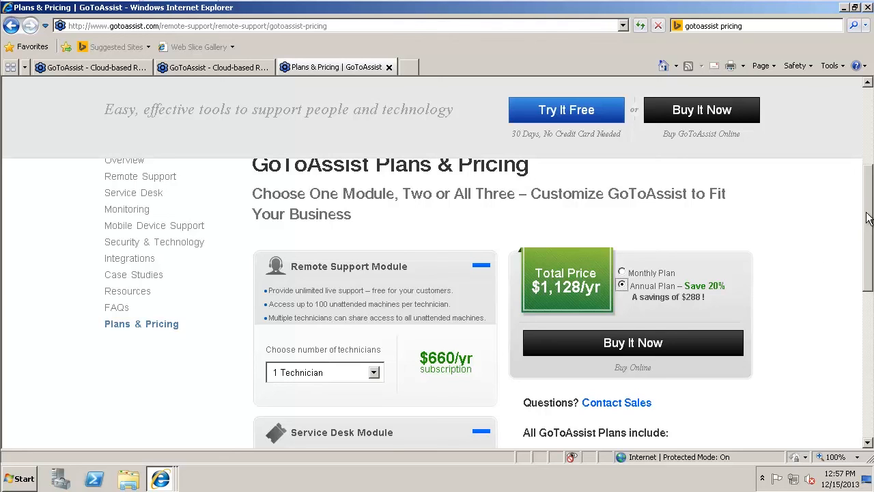